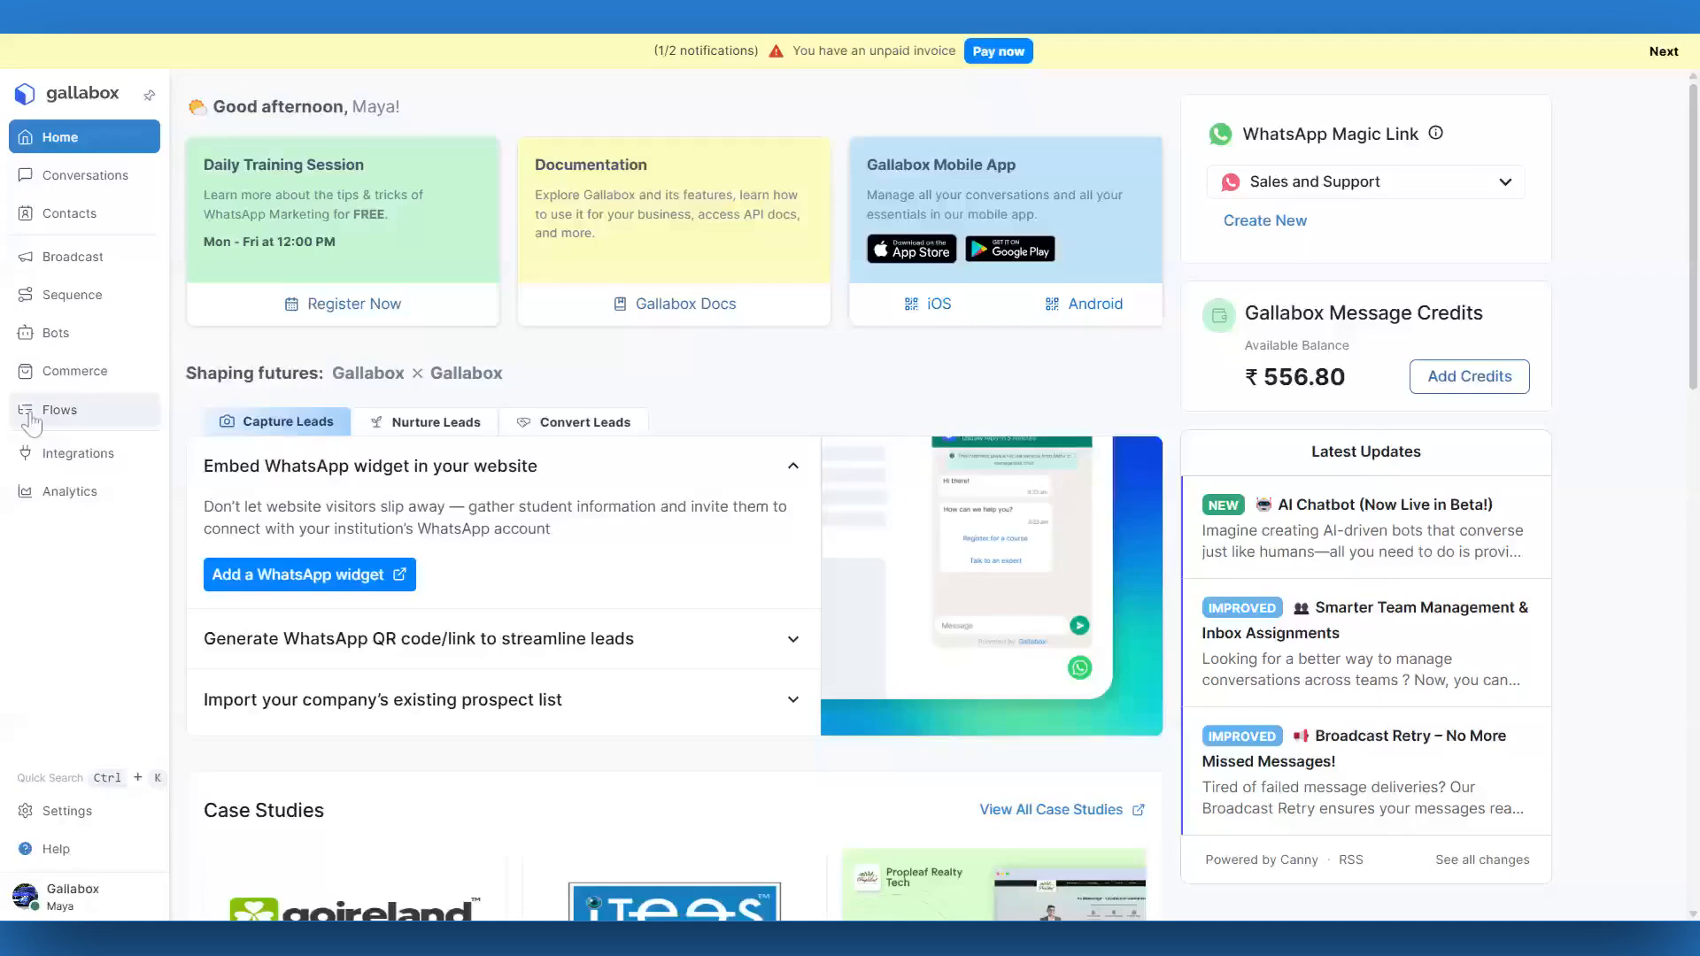
- Open the WhatsApp Flows page listing existing flows like Survey, signup and flow
left_click(58, 410)
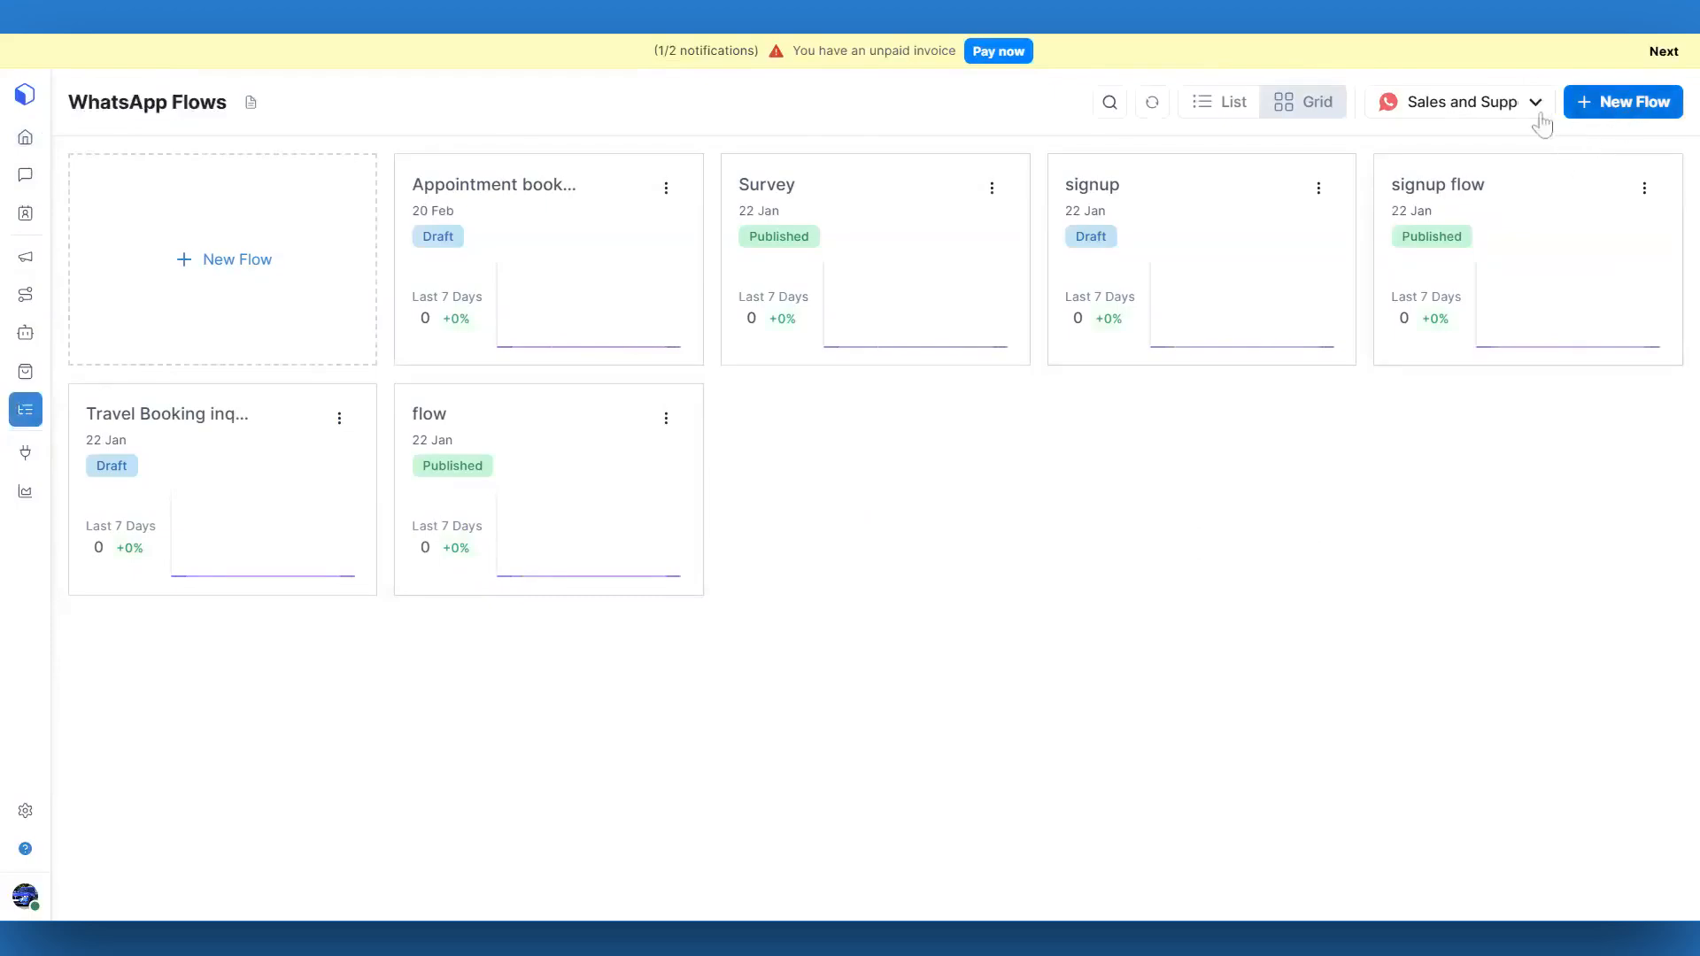
mouse_move(1474, 102)
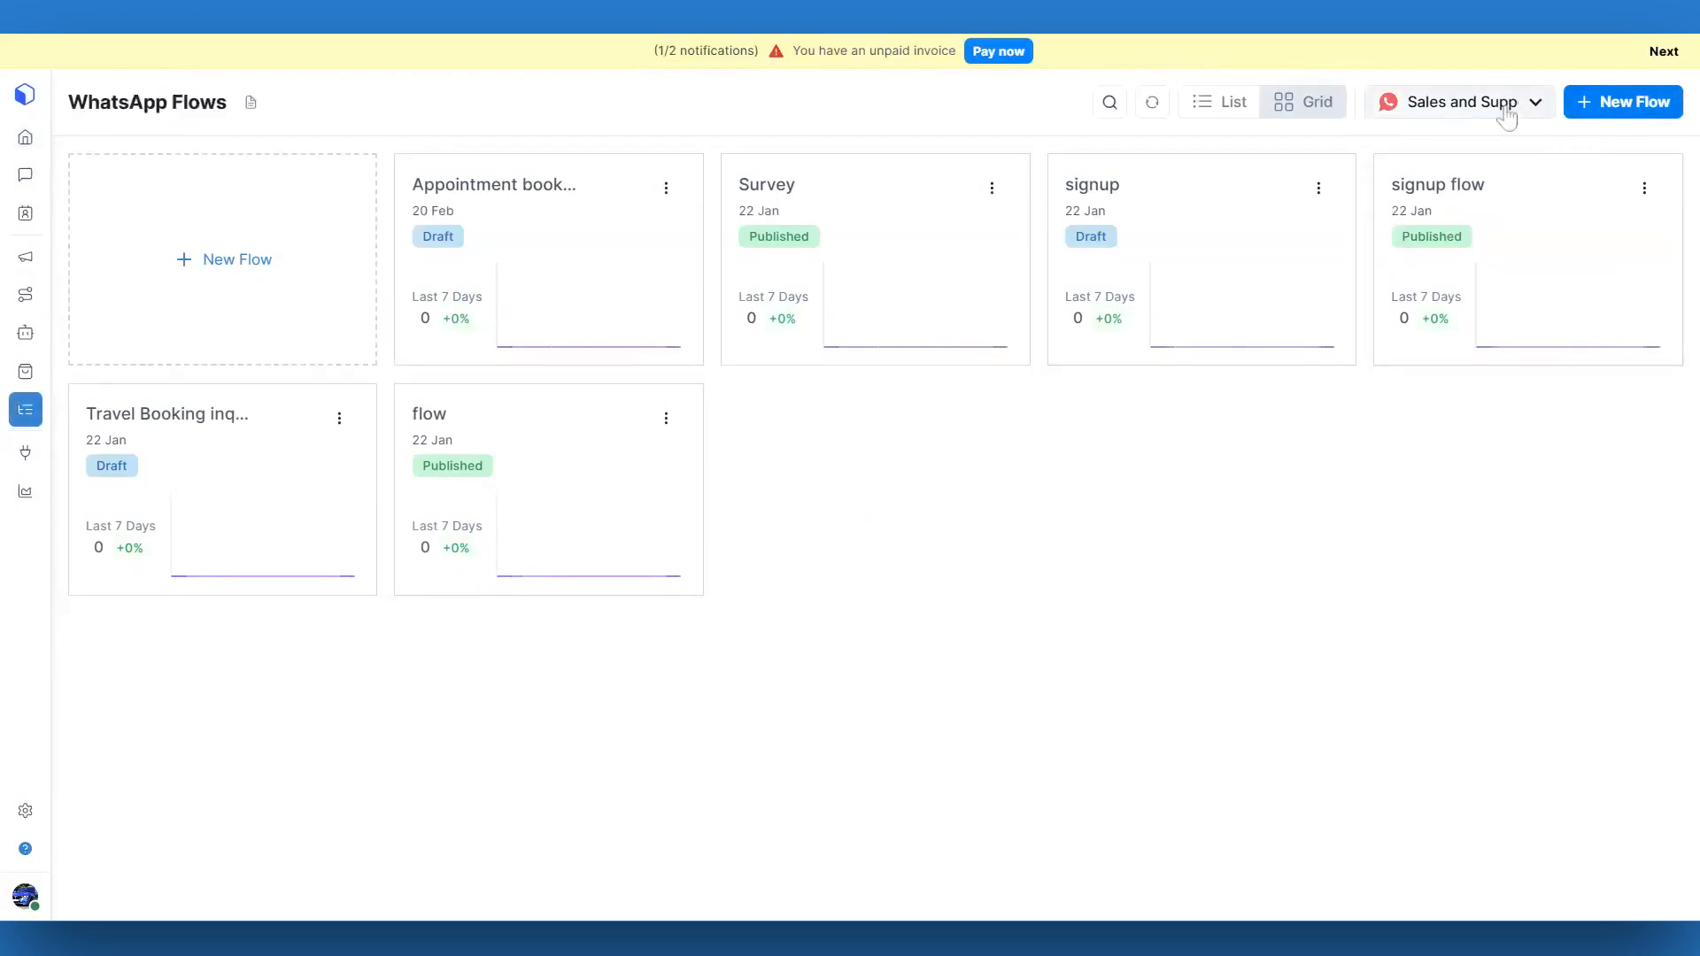
left_click(1458, 101)
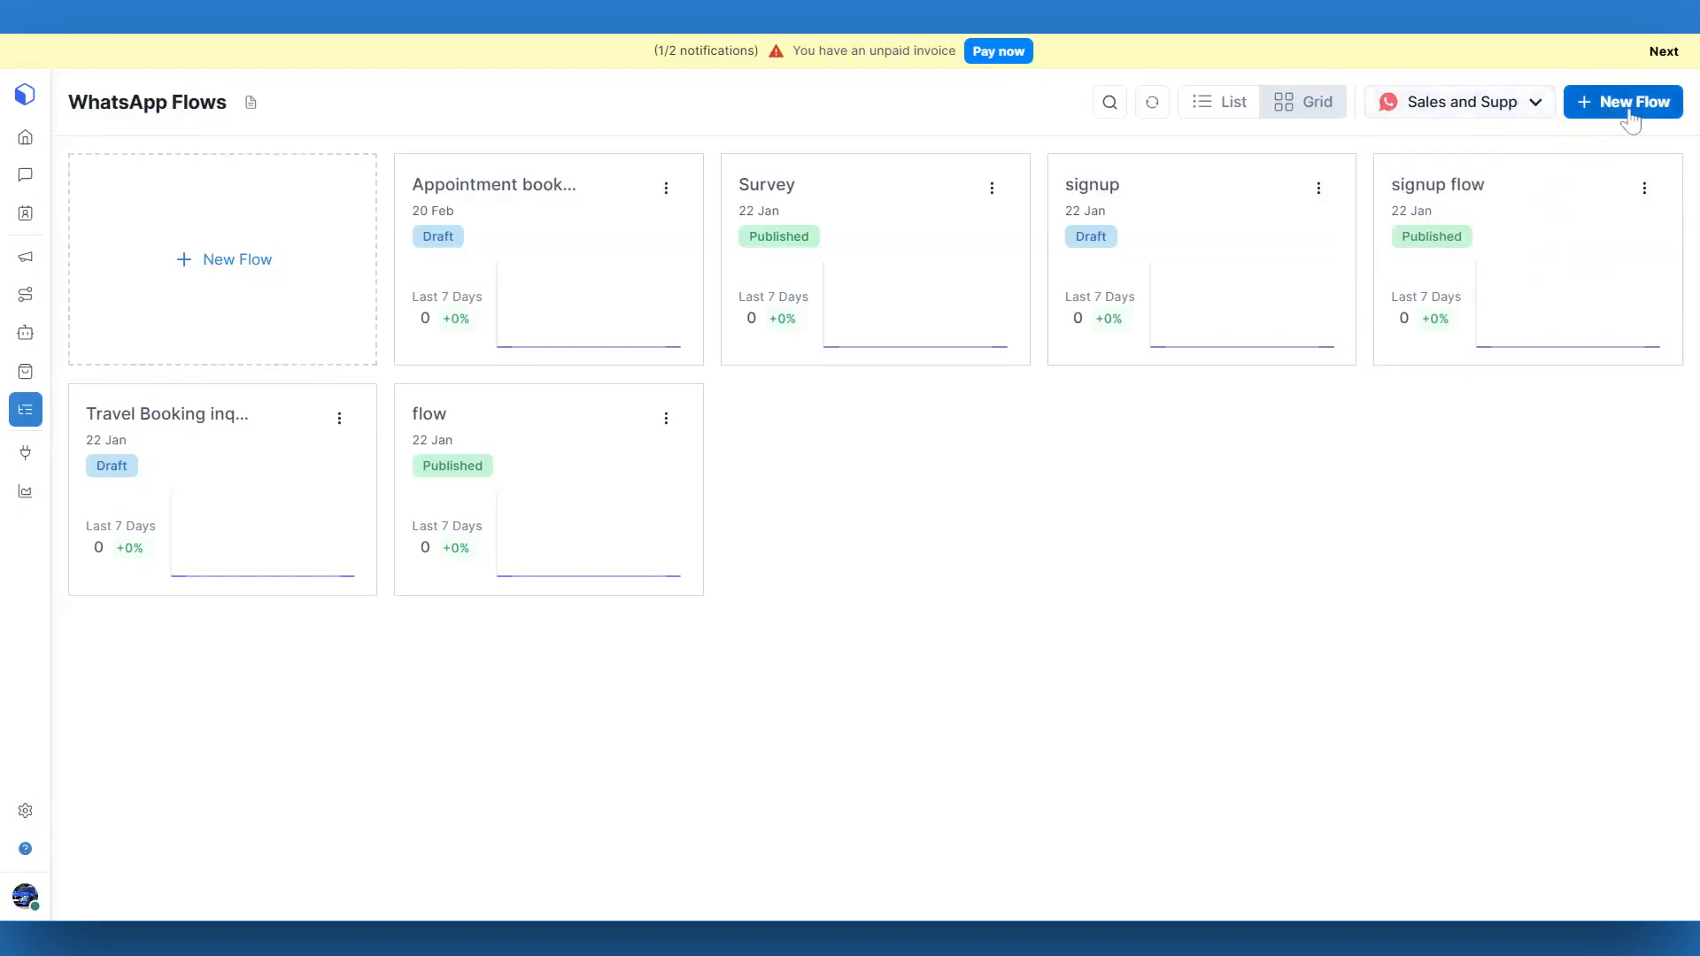
- Browse Ed-tech, Real estate, E-commerce and Travel templates, then preview Ed-tech's Student Enrollment Form
left_click(1623, 101)
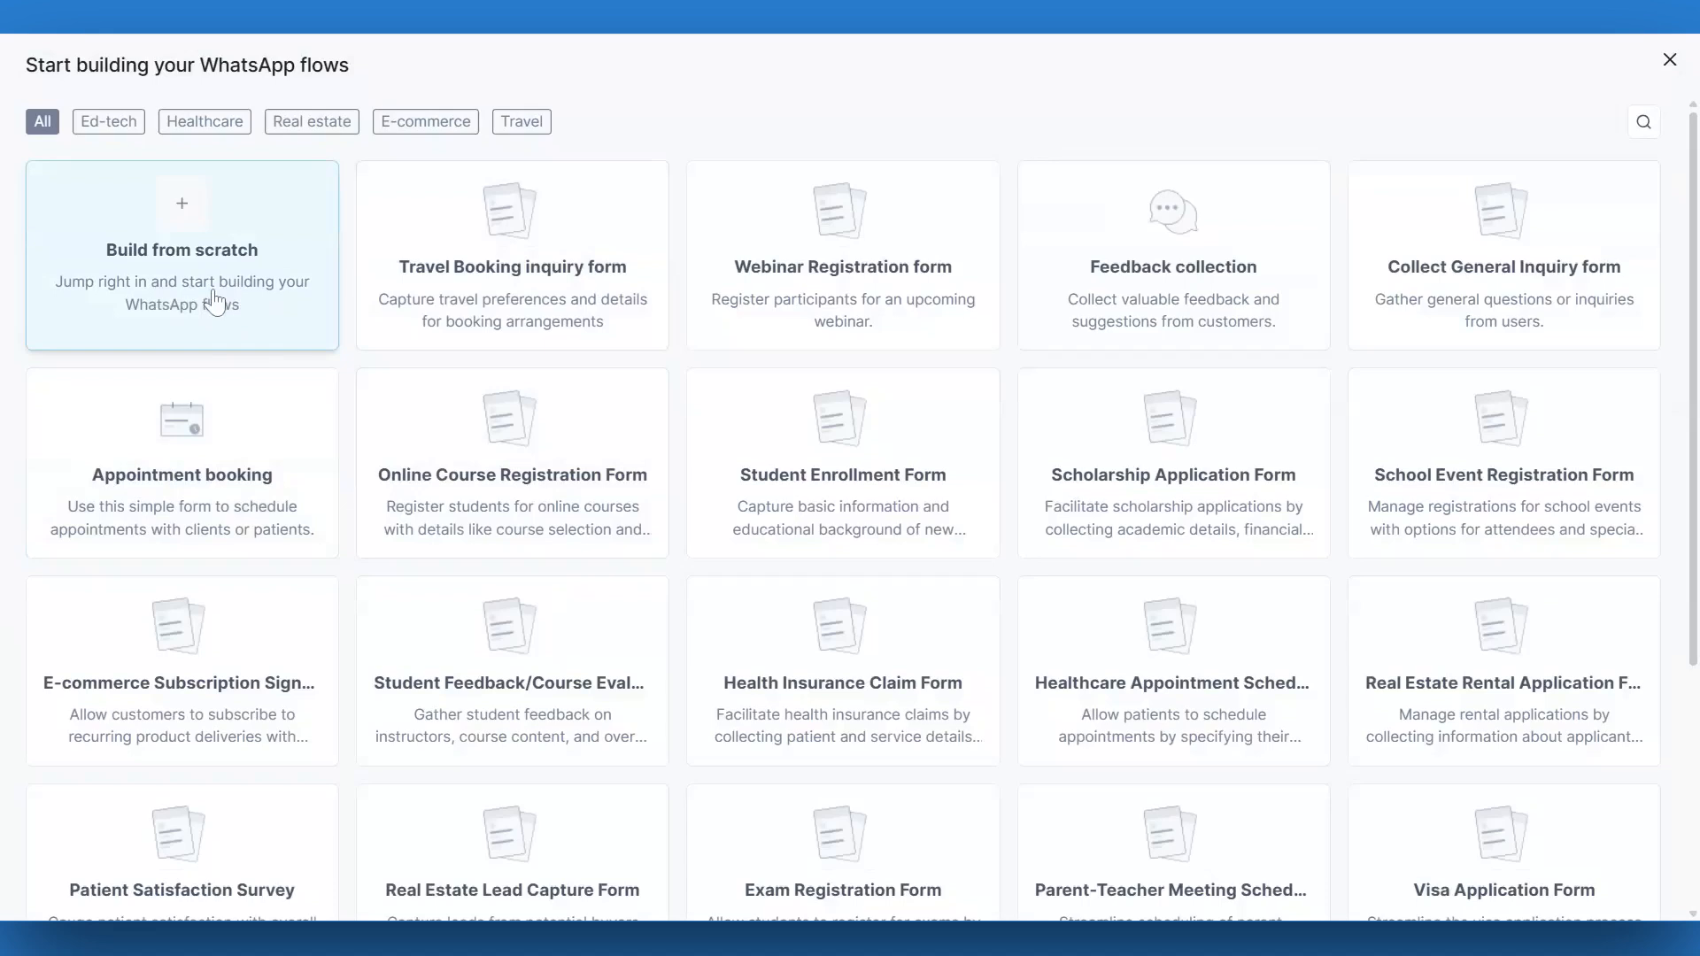
left_click(107, 120)
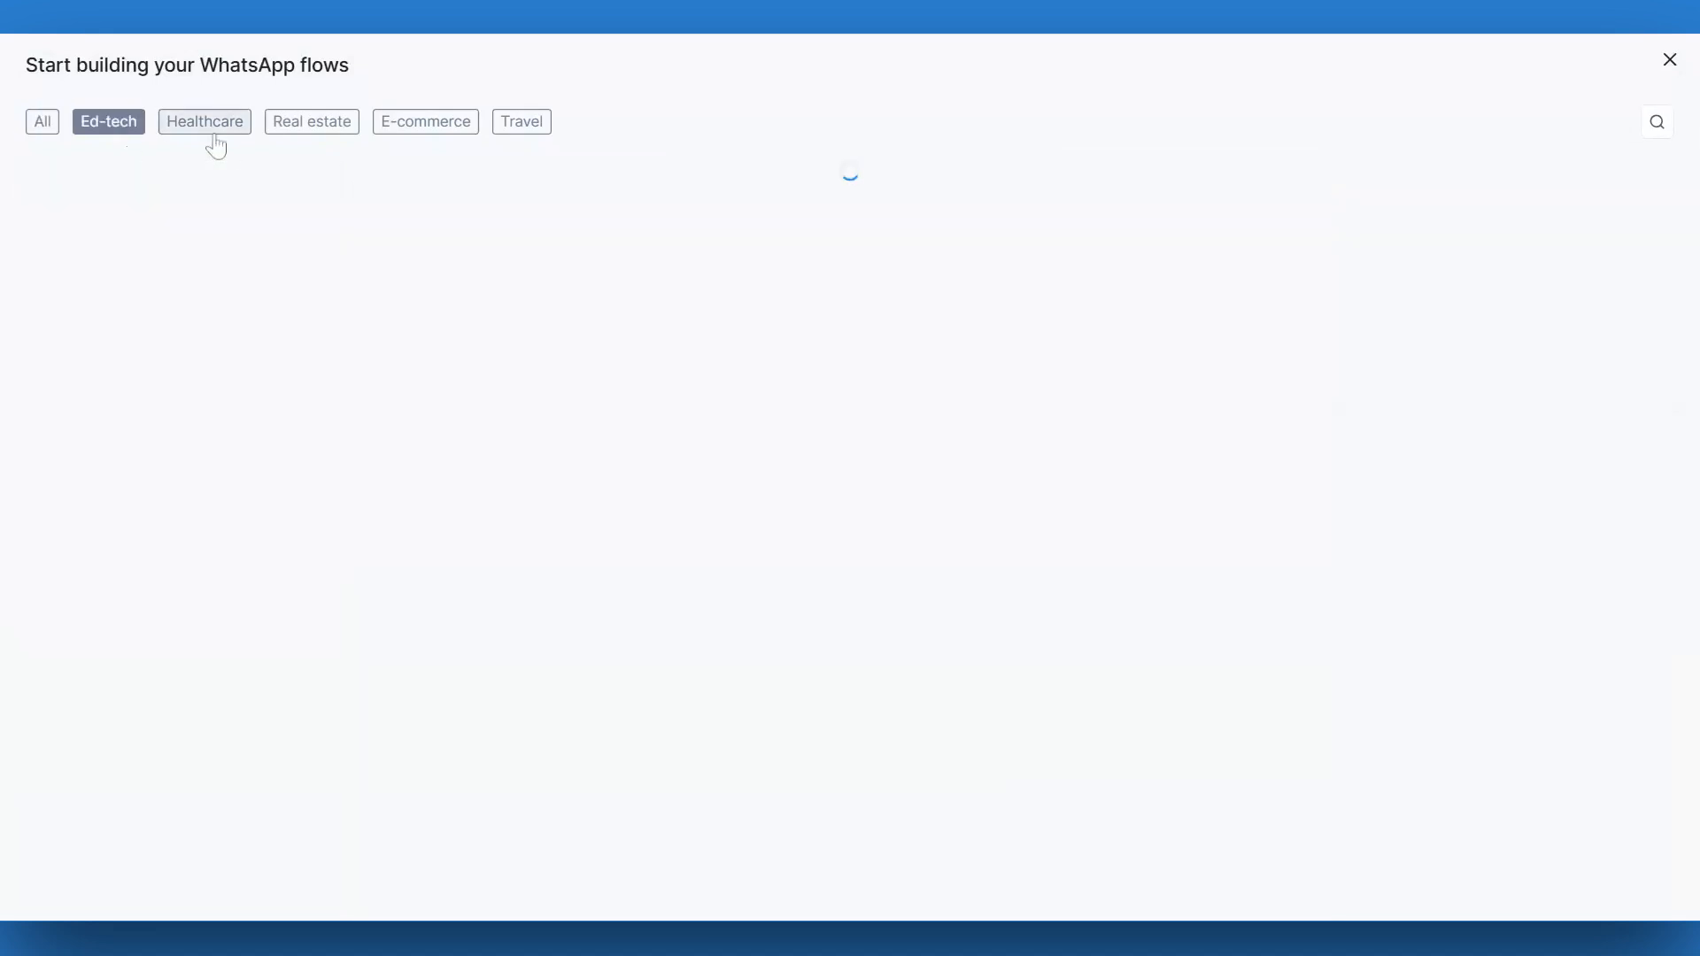
left_click(310, 121)
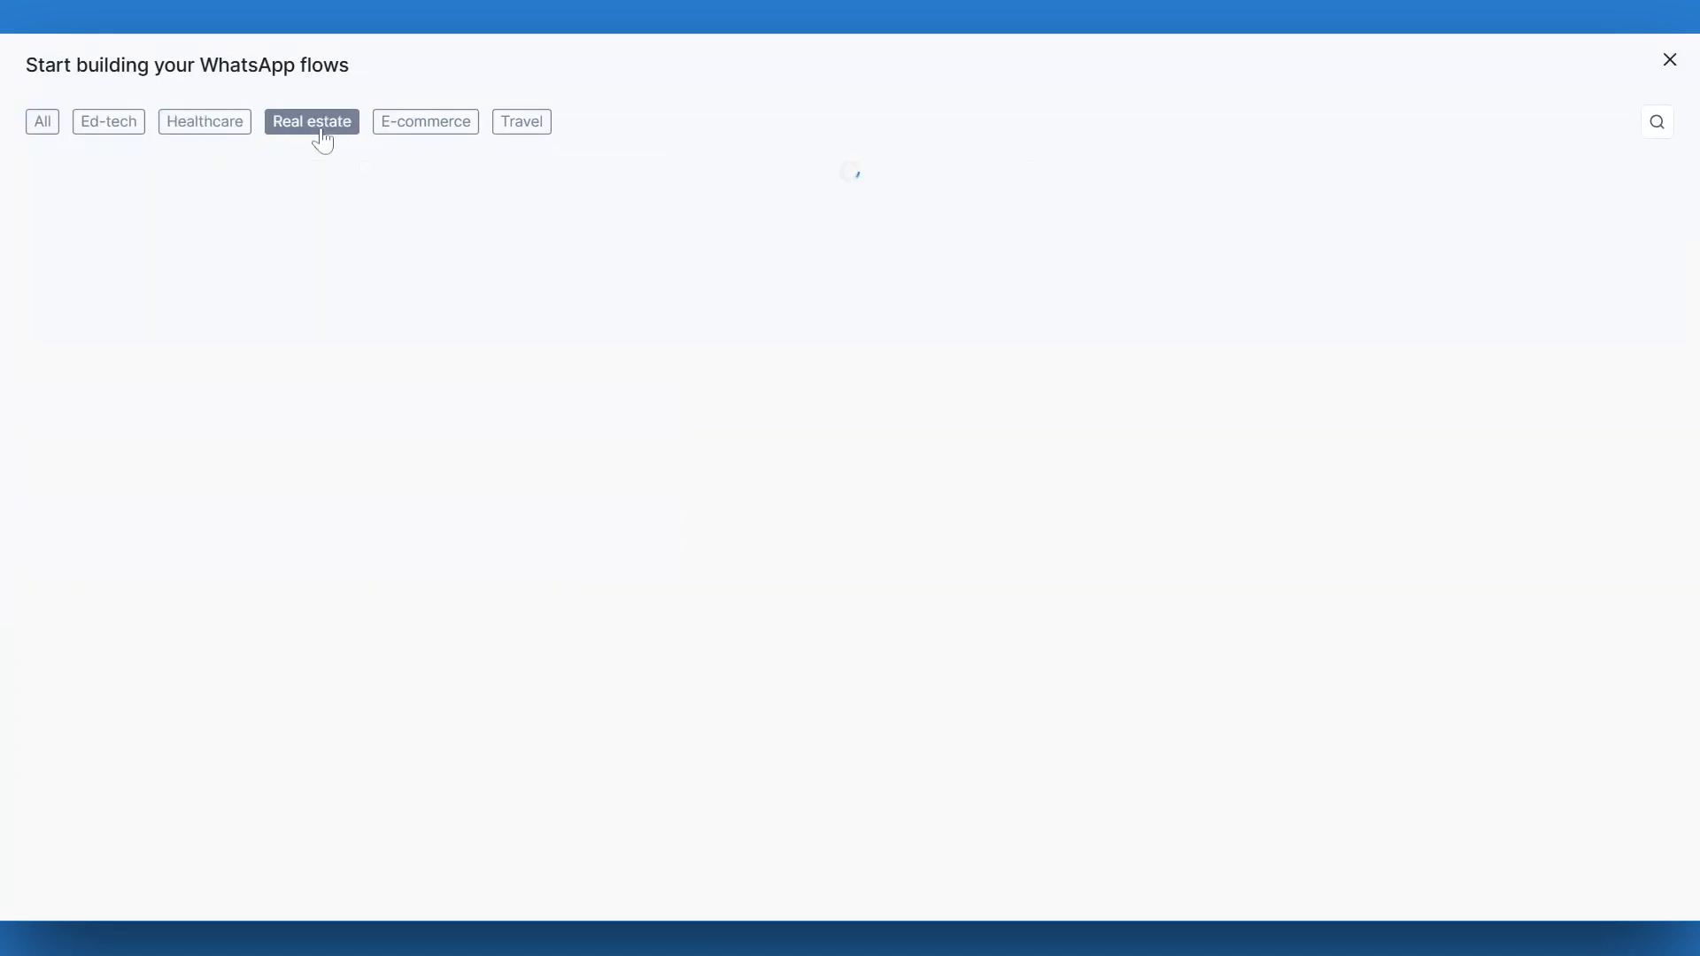
left_click(425, 122)
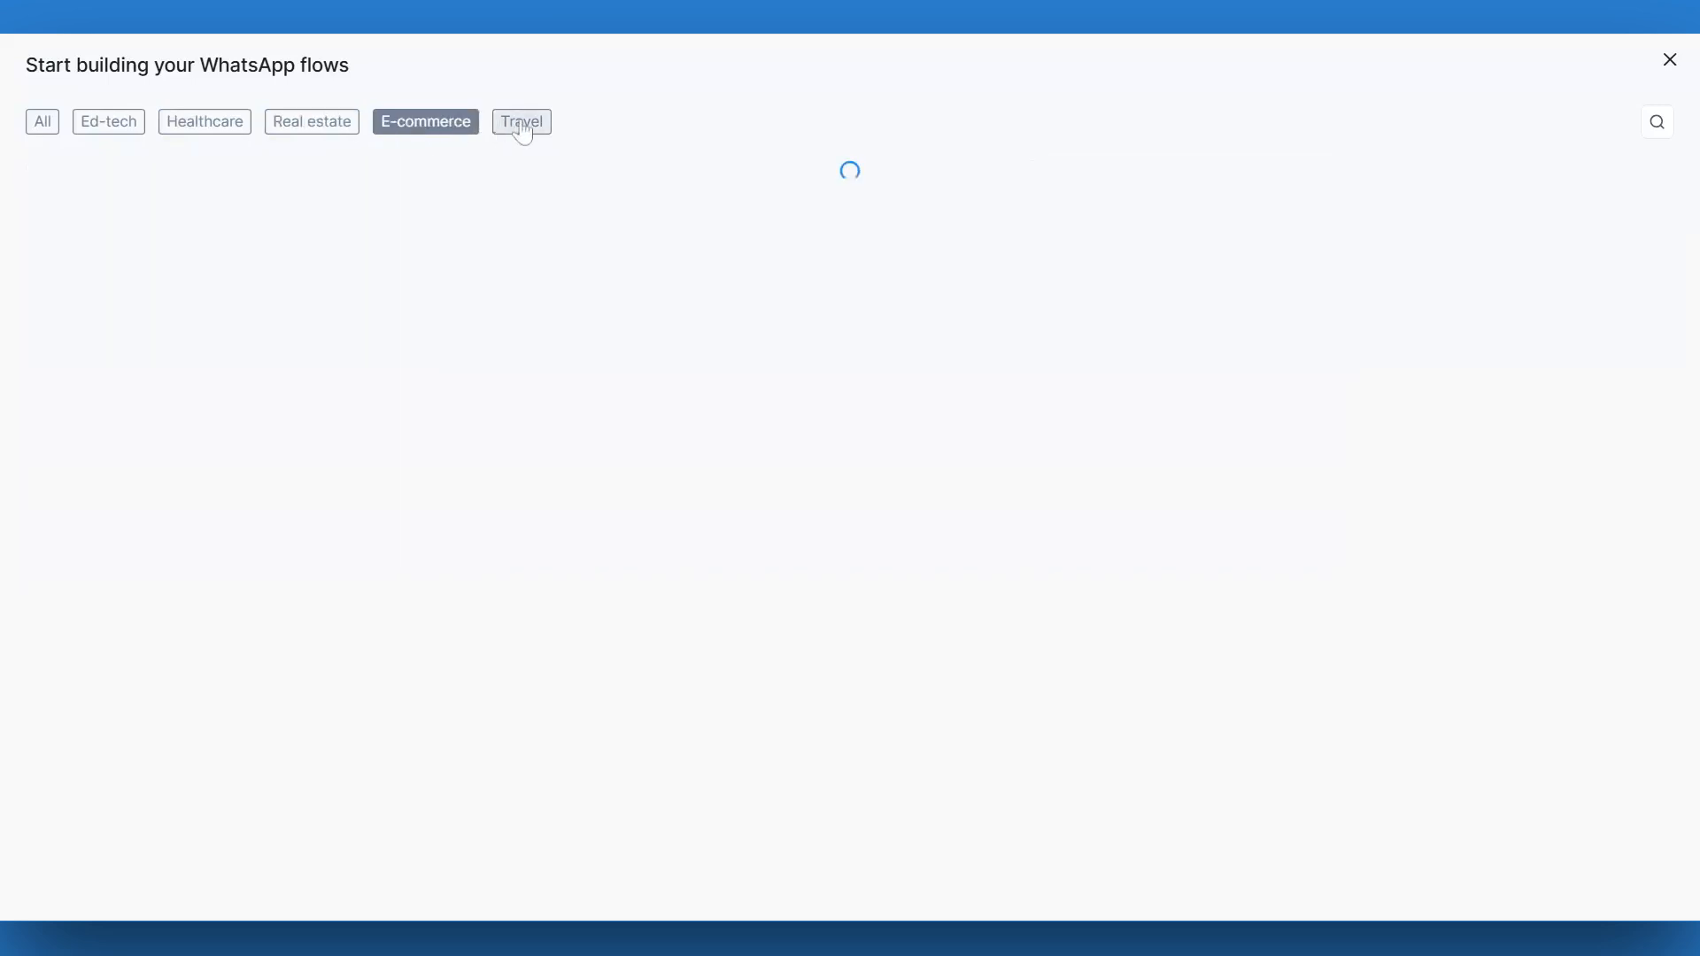
left_click(521, 122)
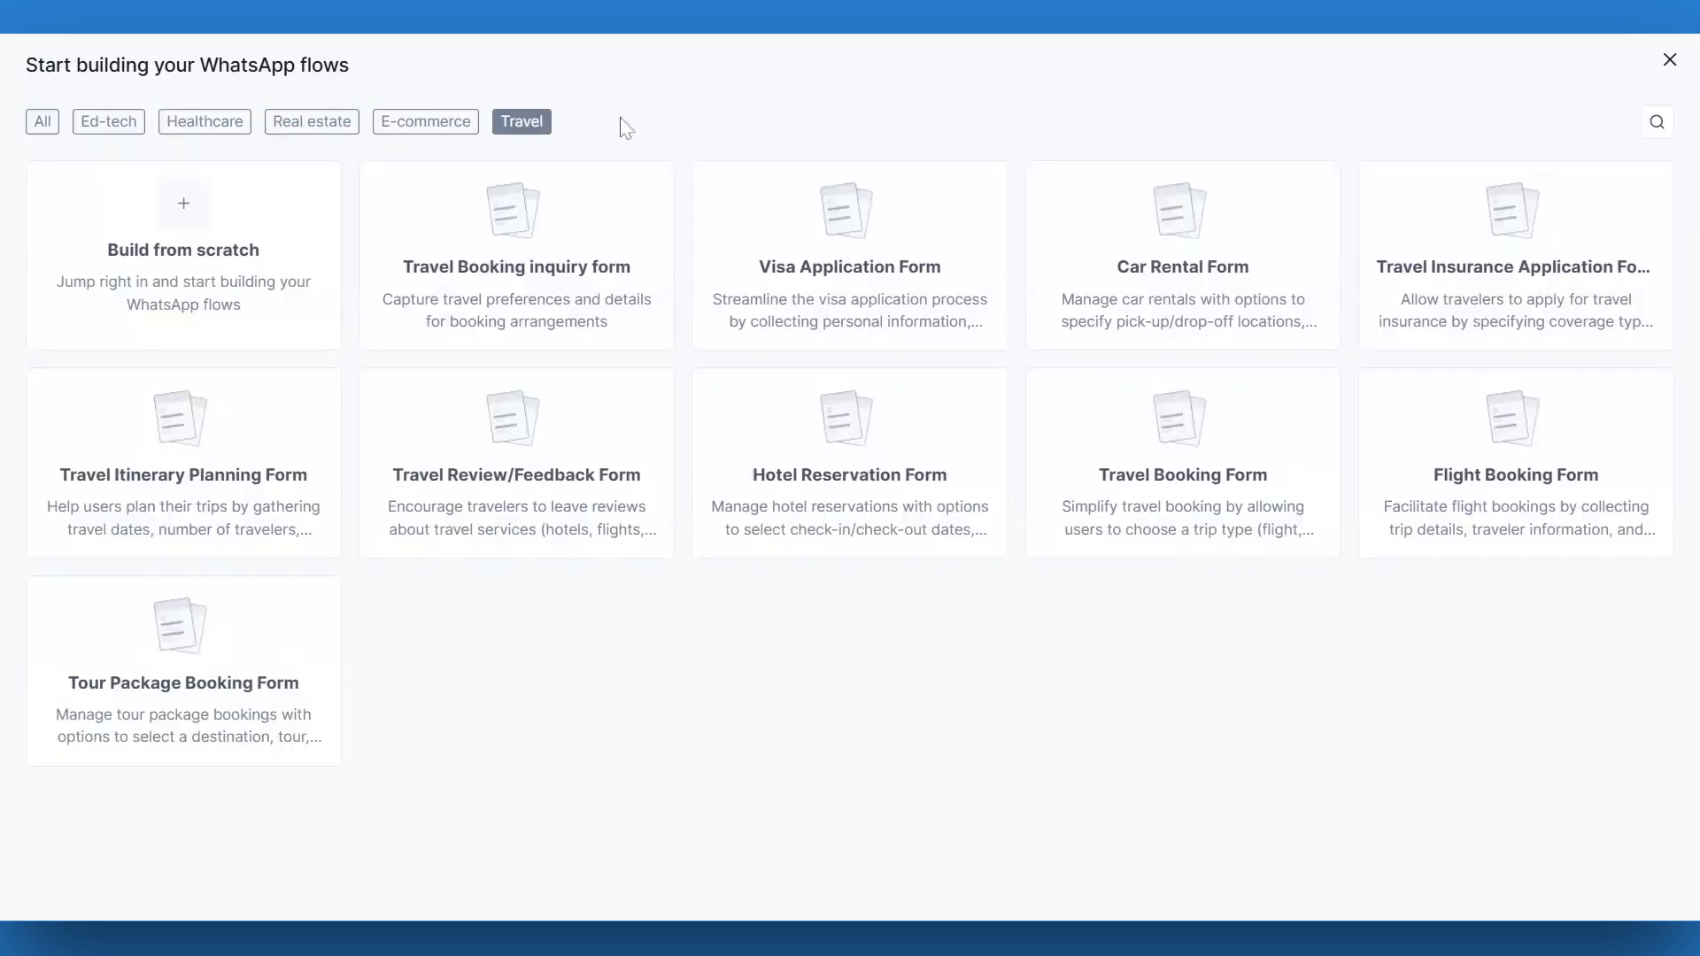
mouse_move(713, 146)
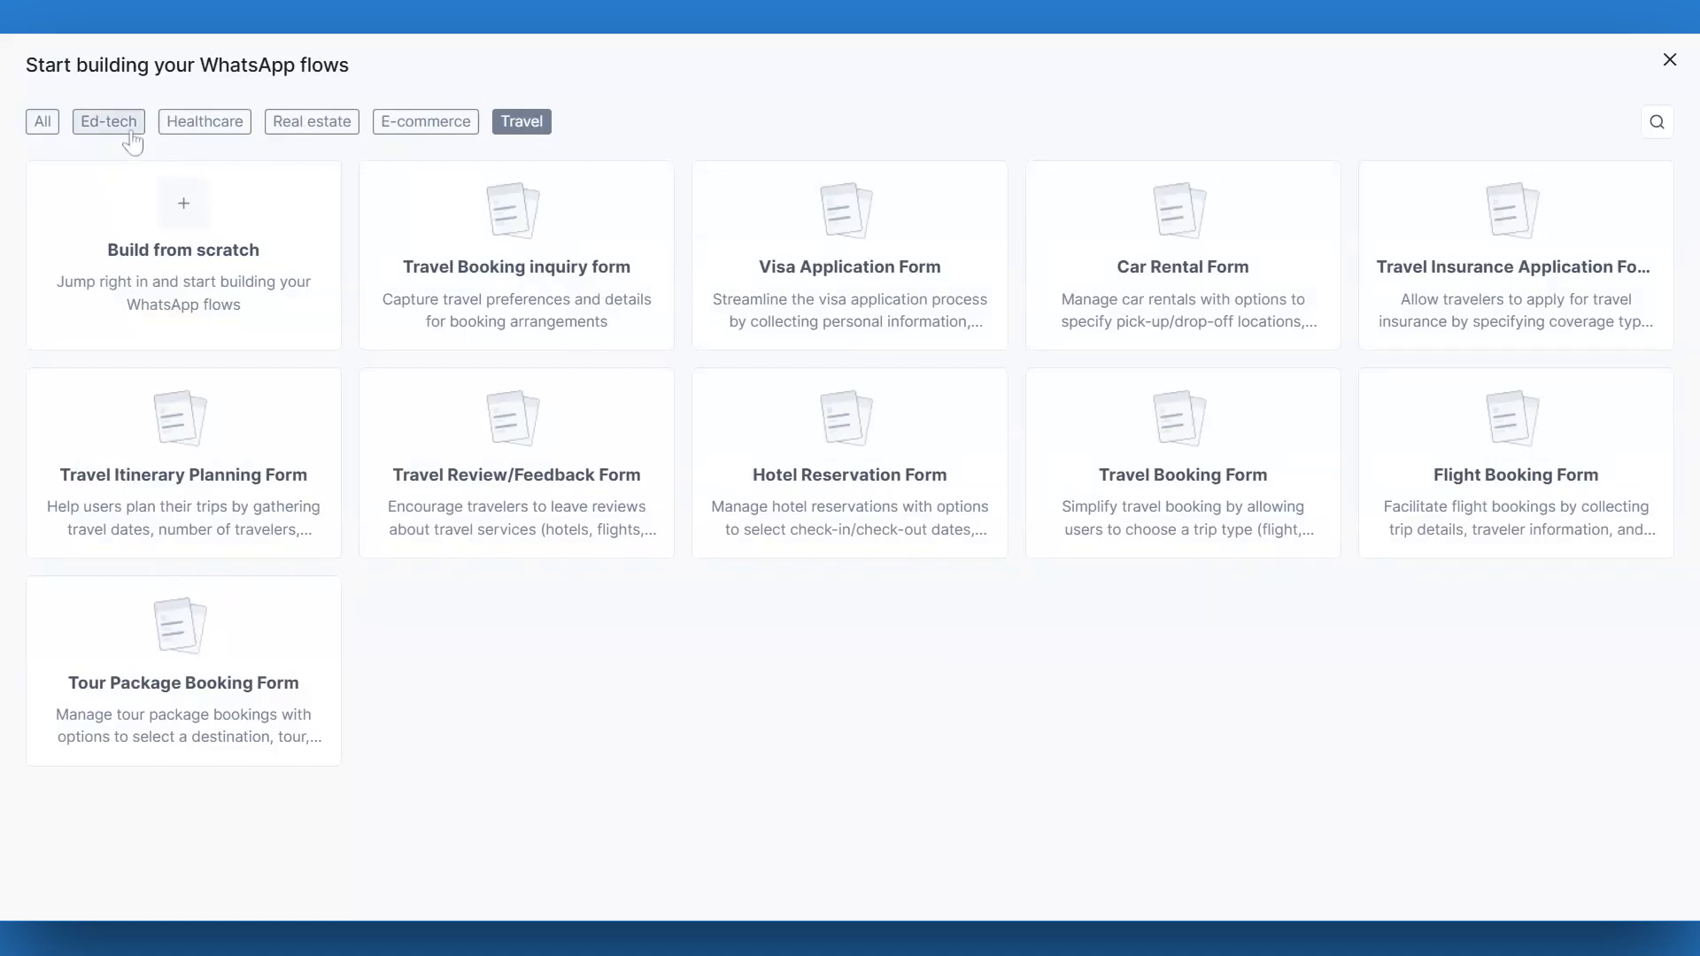
left_click(107, 120)
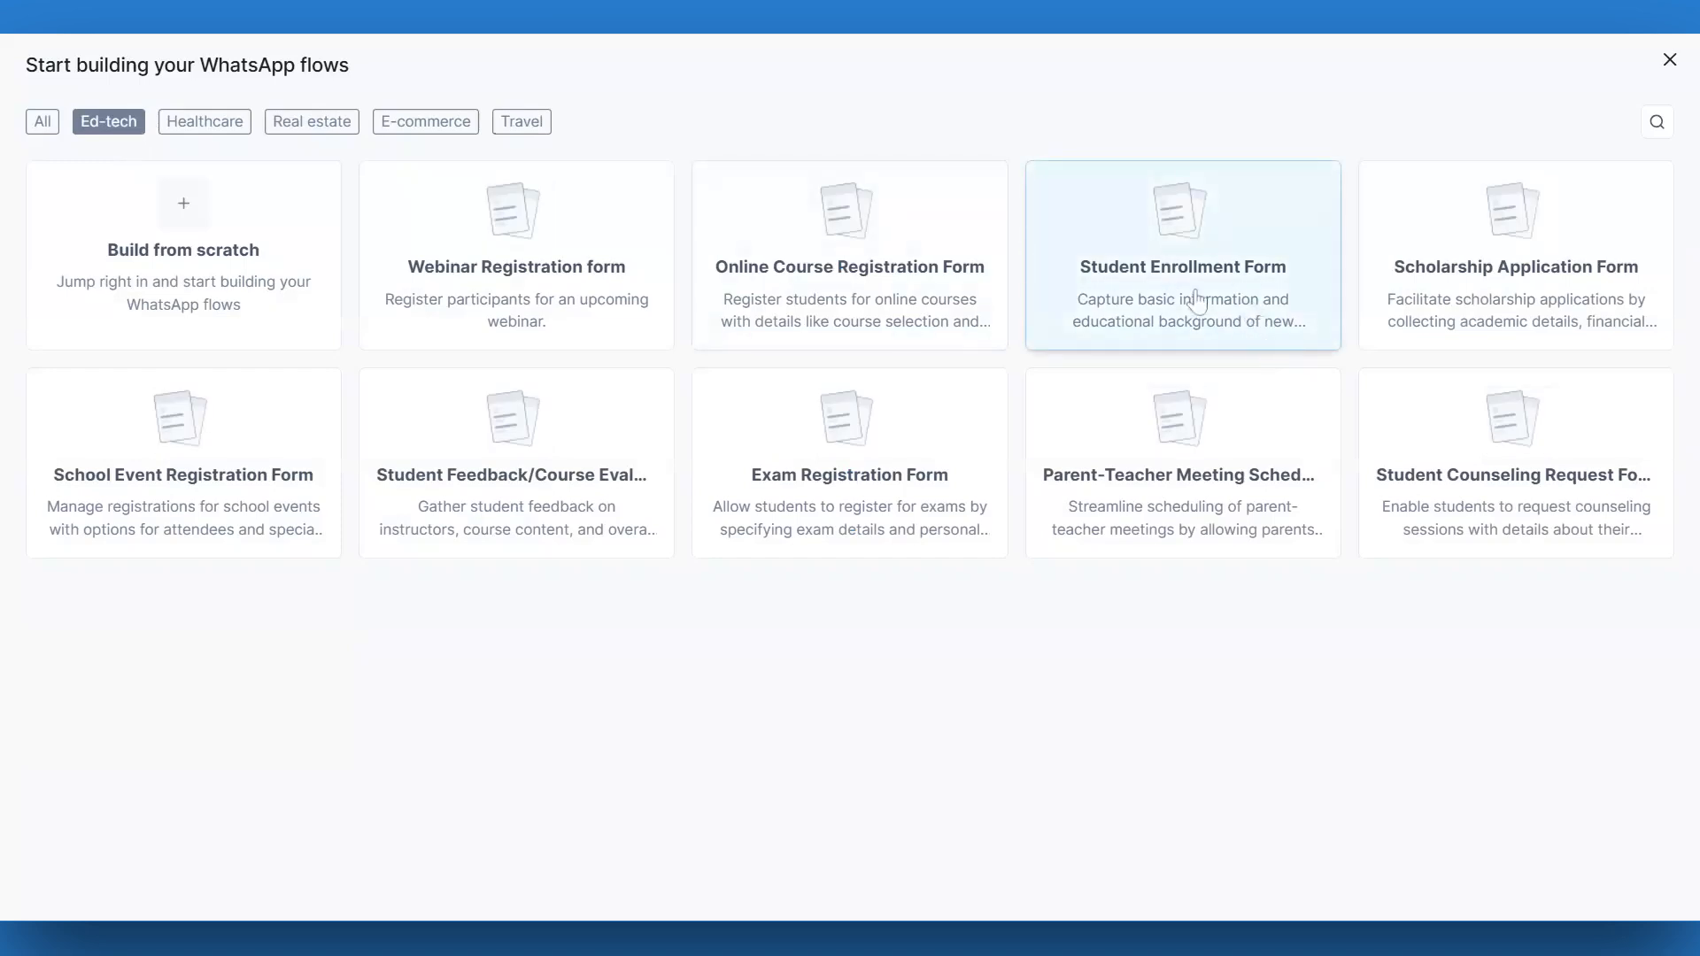
left_click(1183, 255)
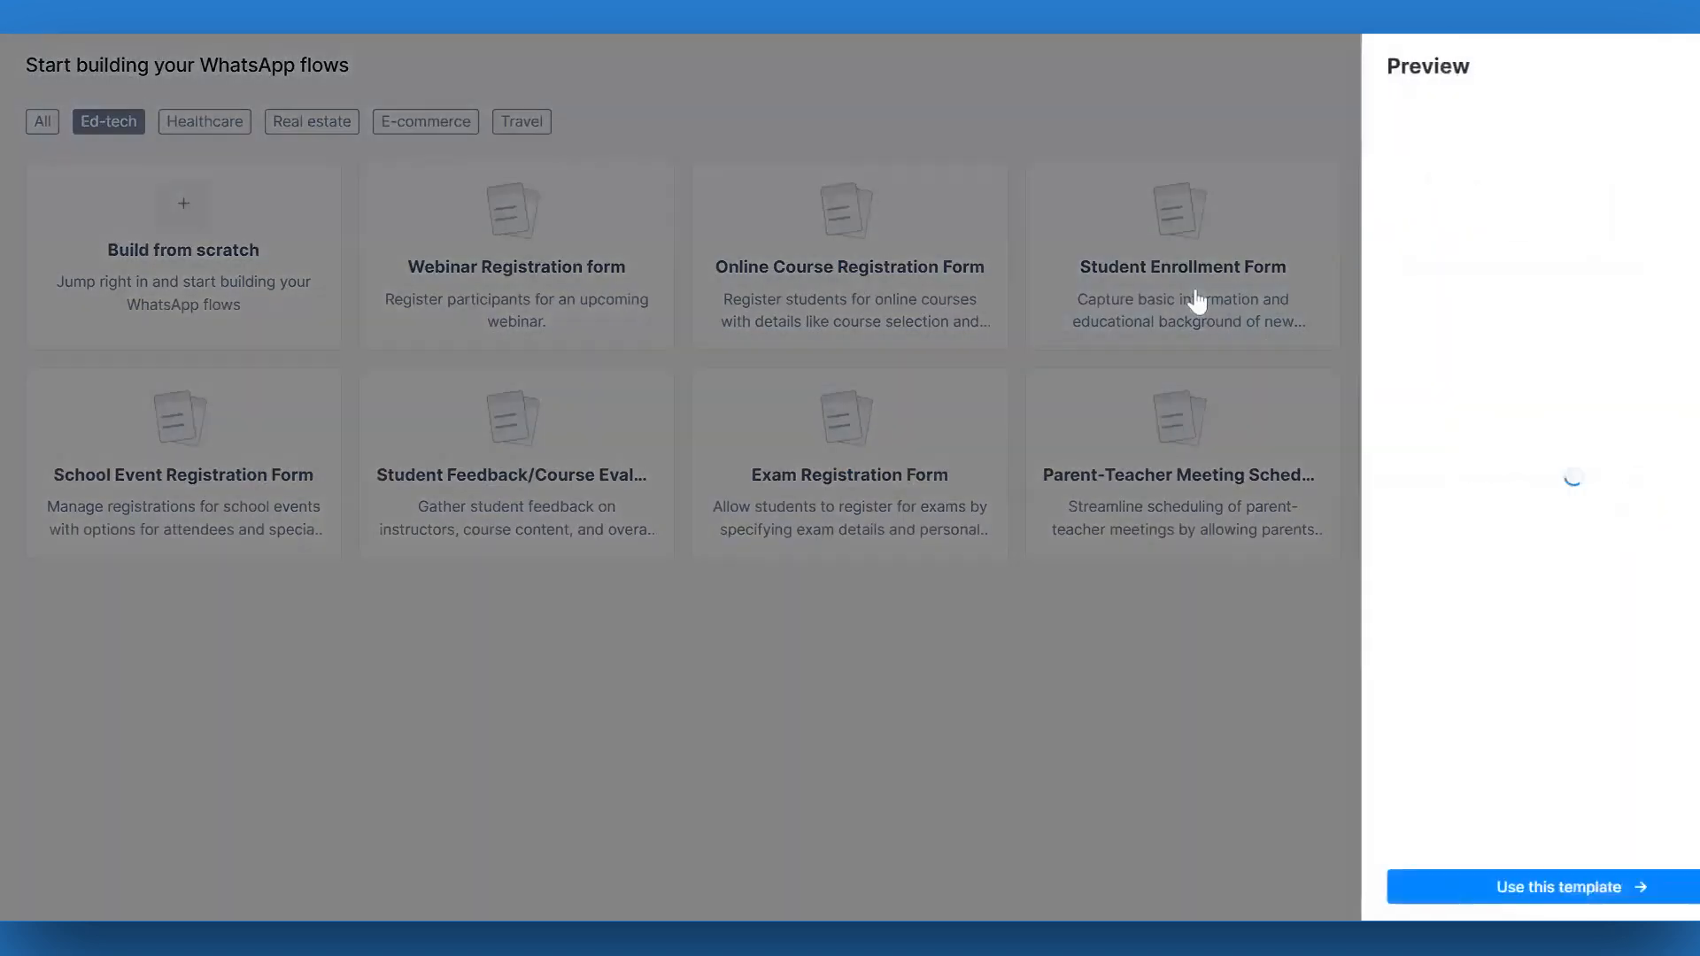
- Preview the Student Enrollment Form's second screen and create a new flow from it
left_click(1180, 255)
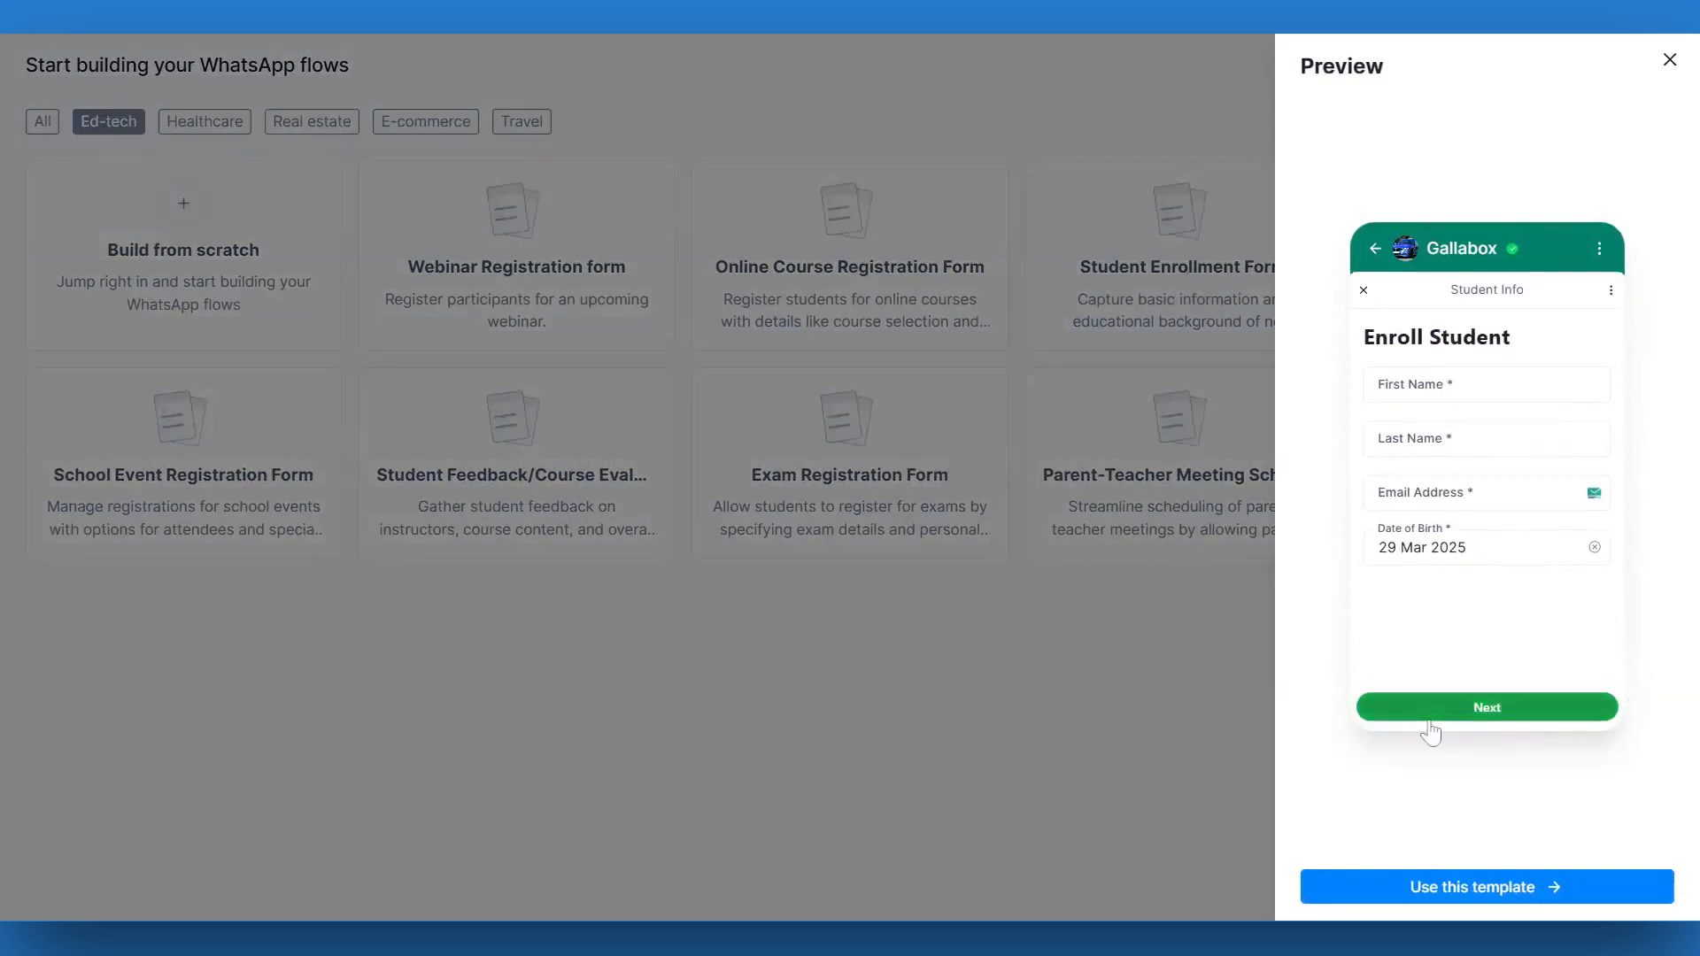
left_click(1486, 707)
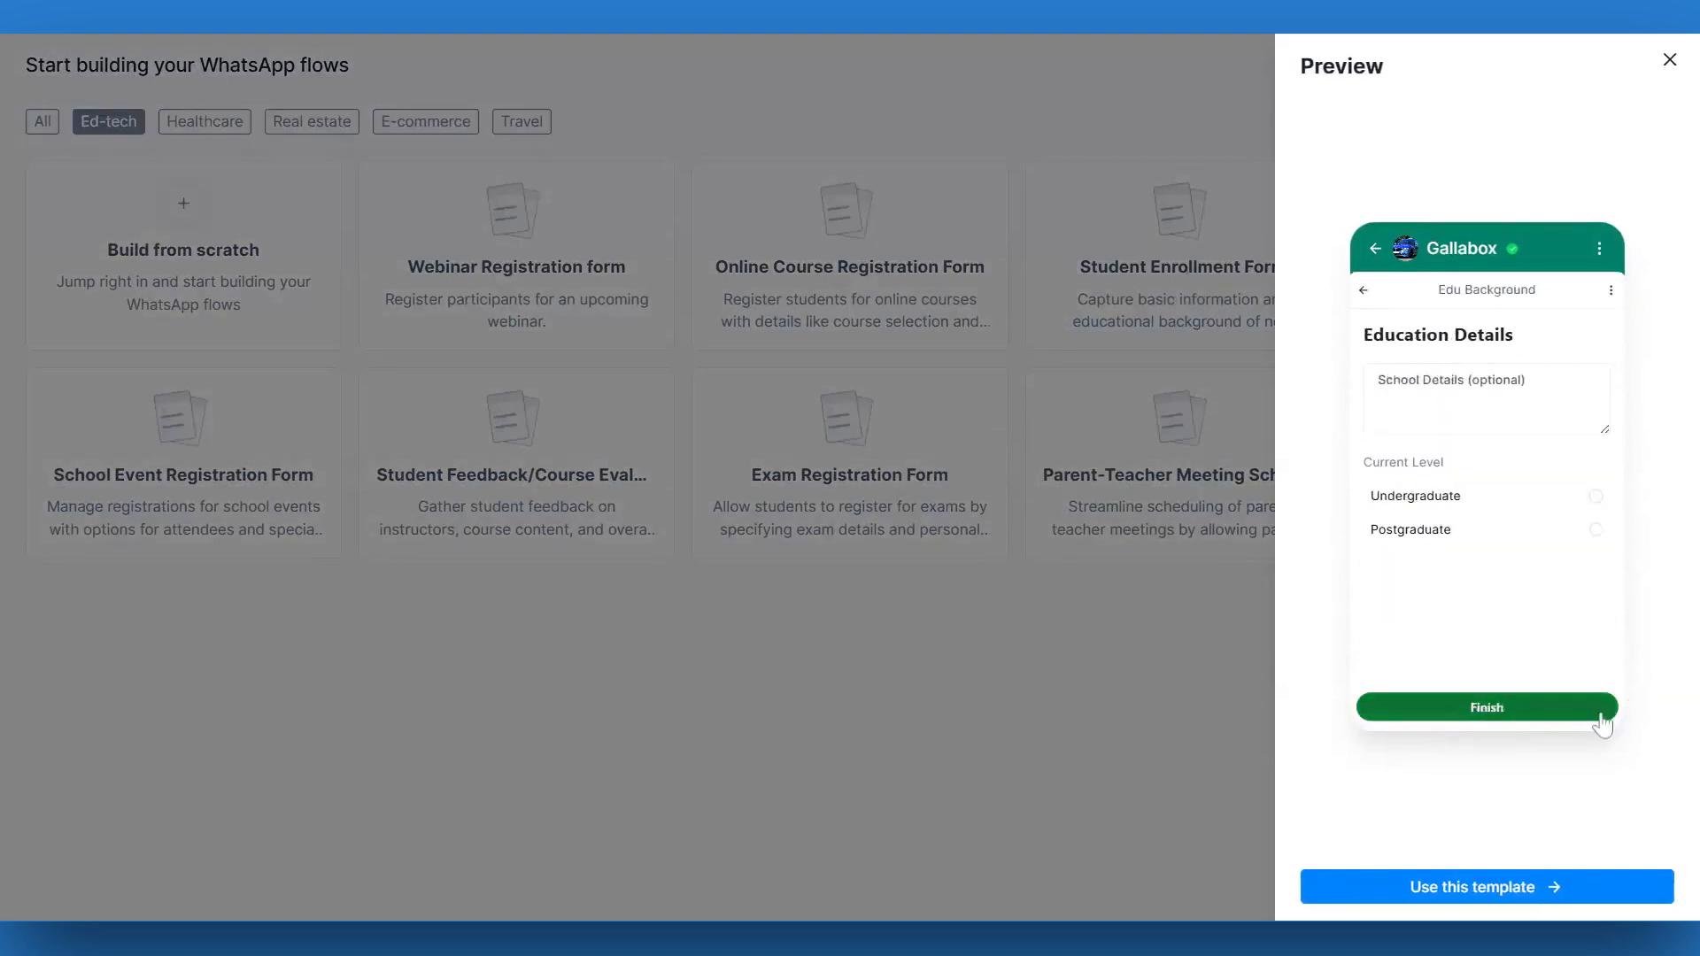
left_click(1486, 887)
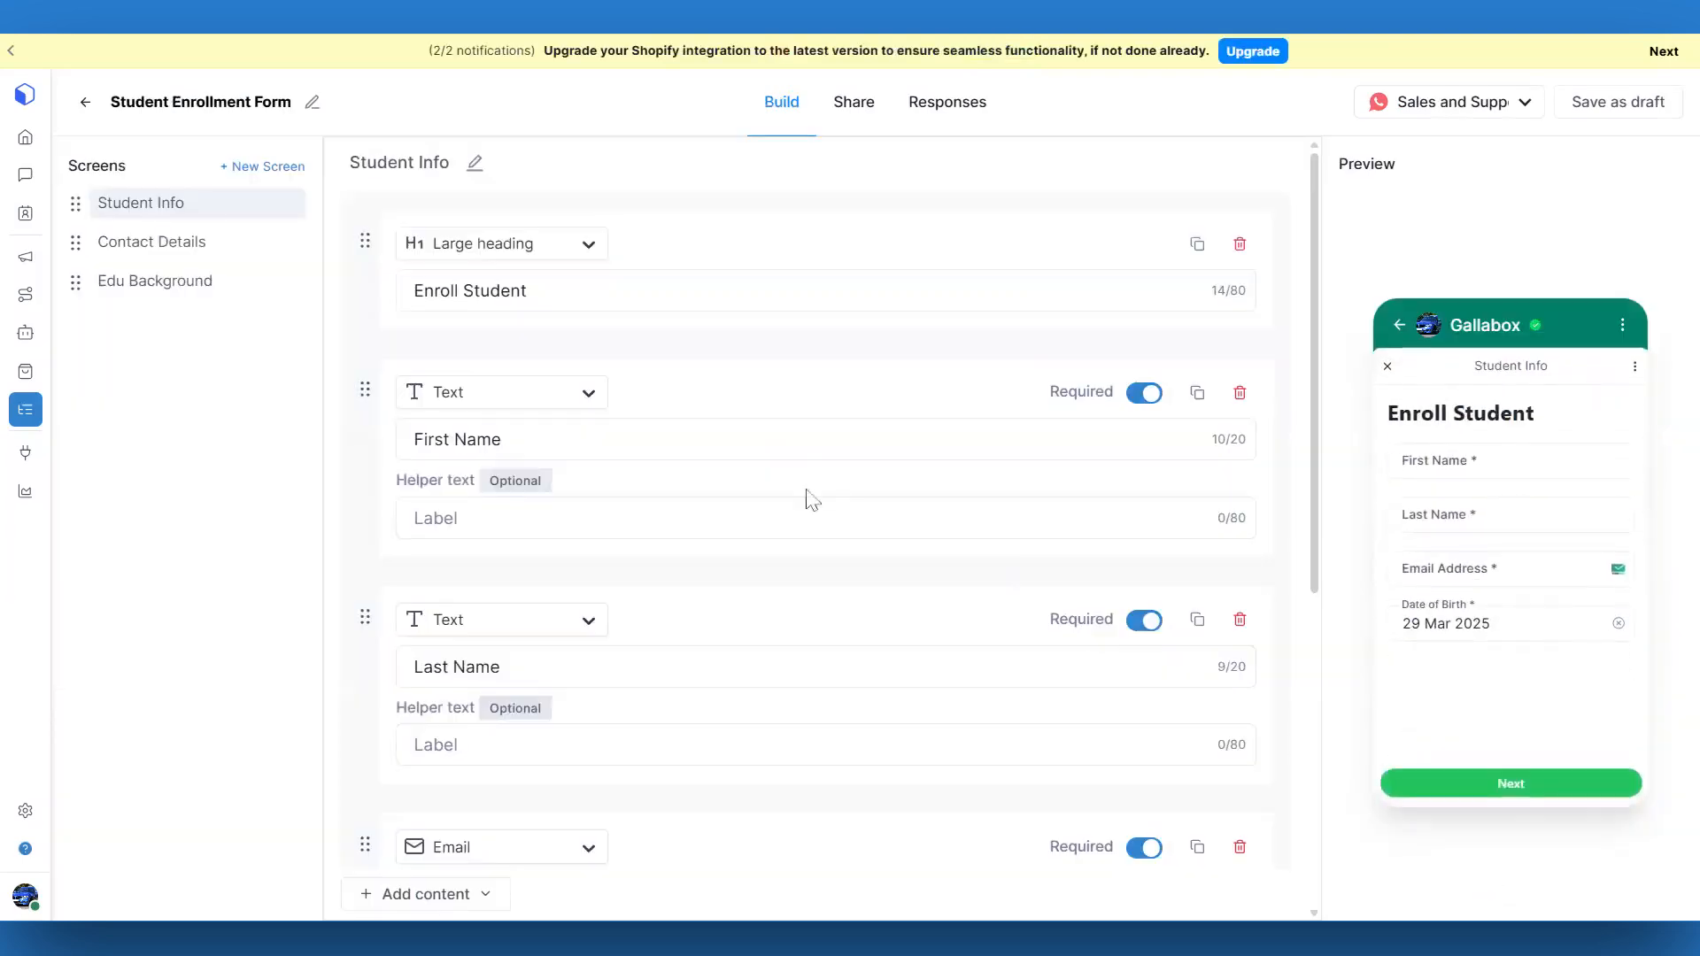
- Change the Student Info screen's large heading to 'Student Information'
scroll("down", 3)
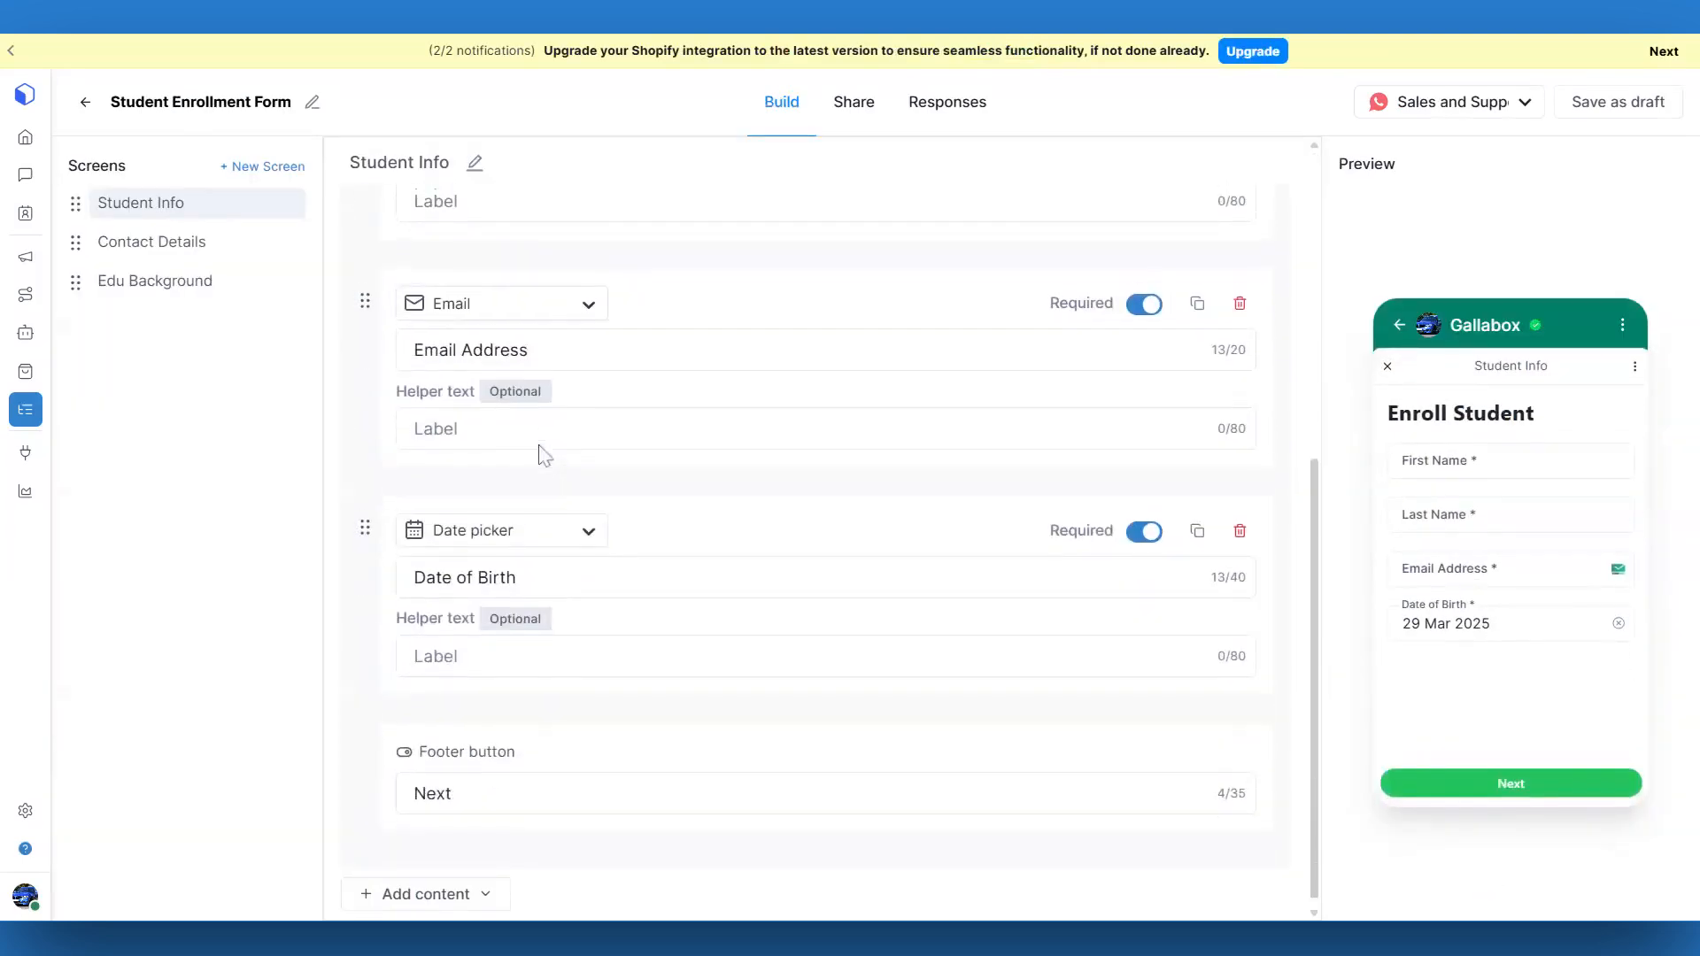
left_click(154, 281)
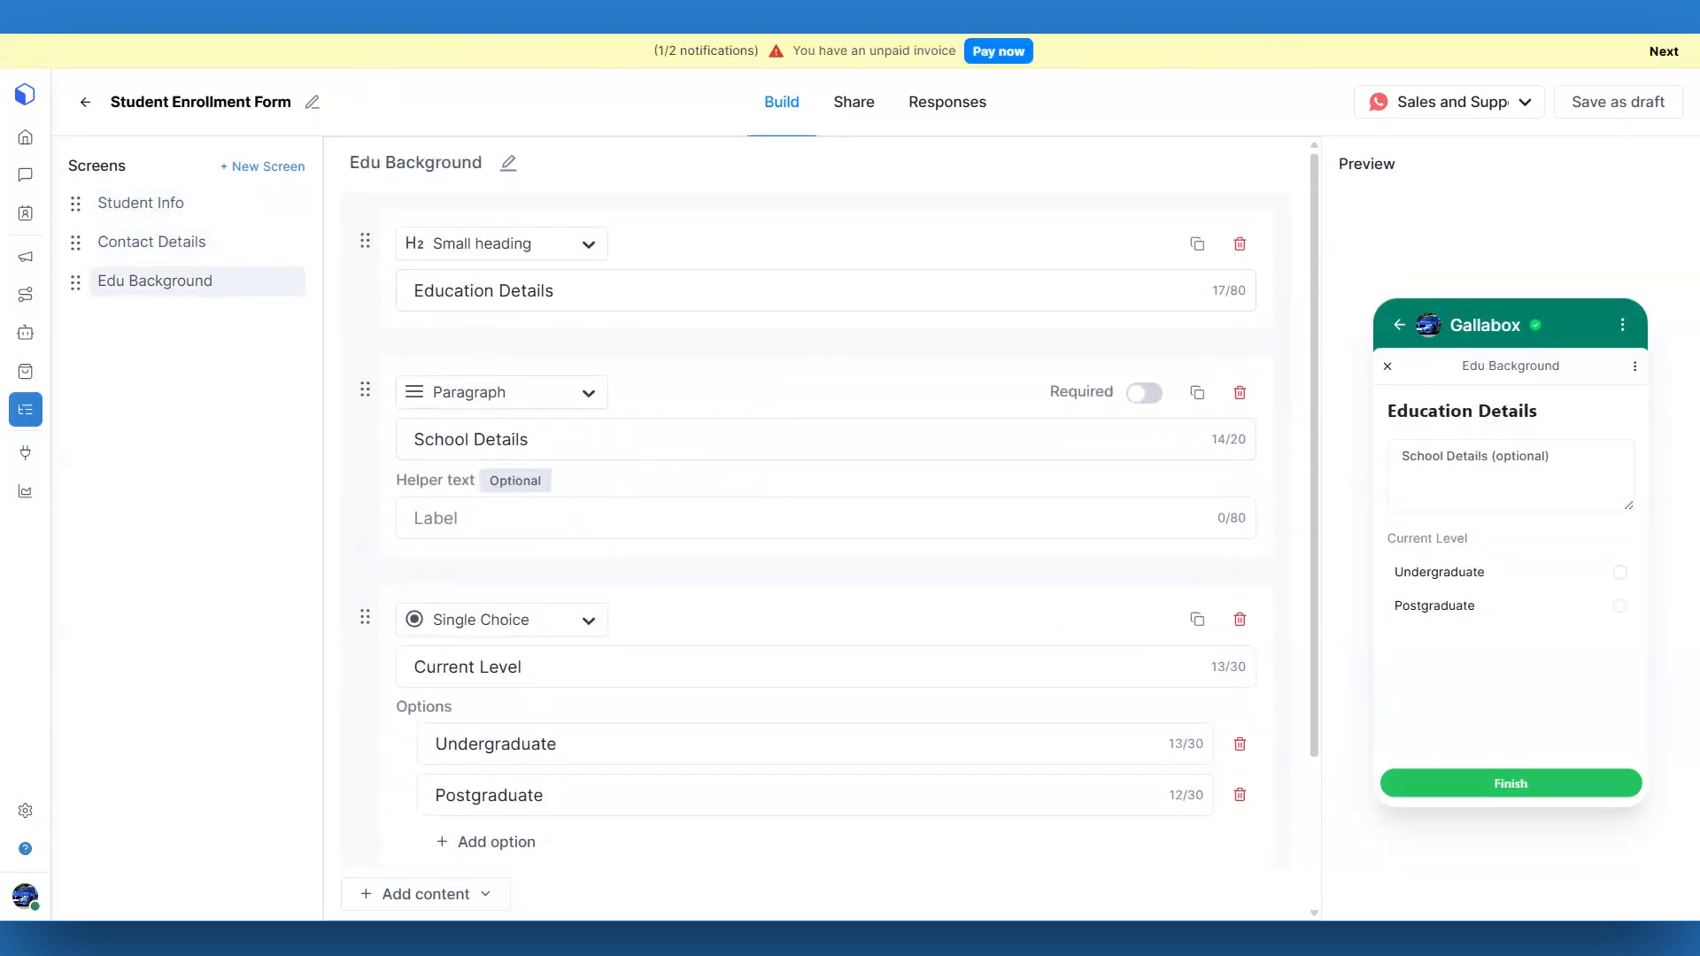
left_click(139, 203)
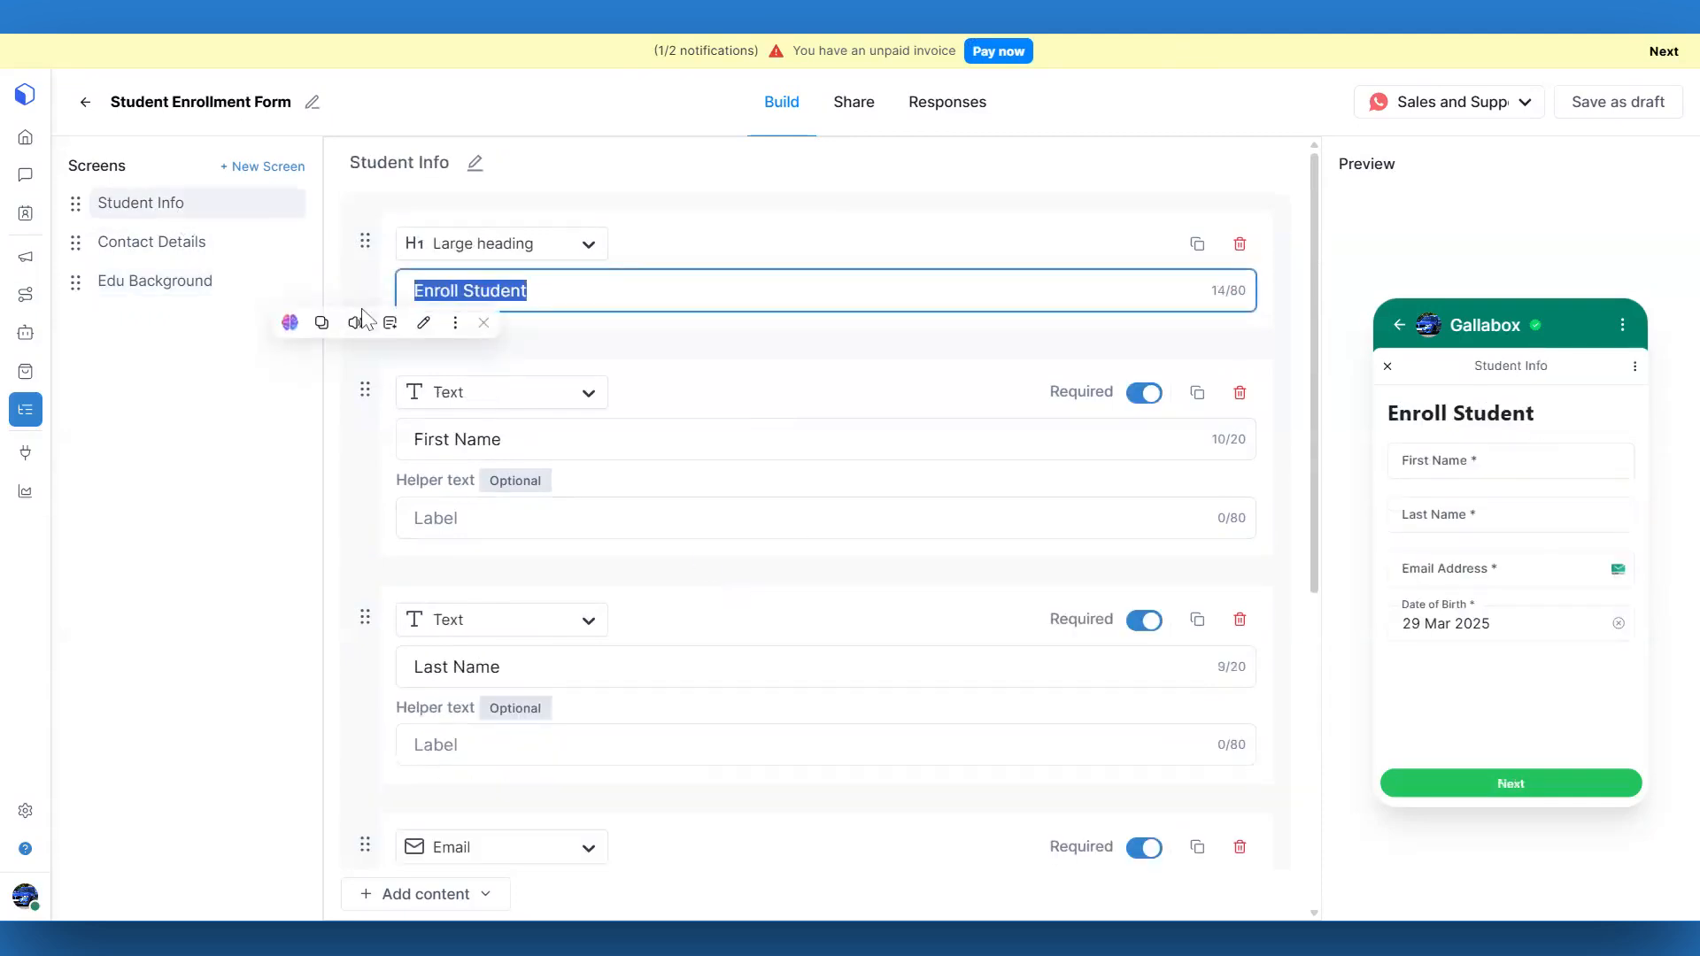
type("Student Information")
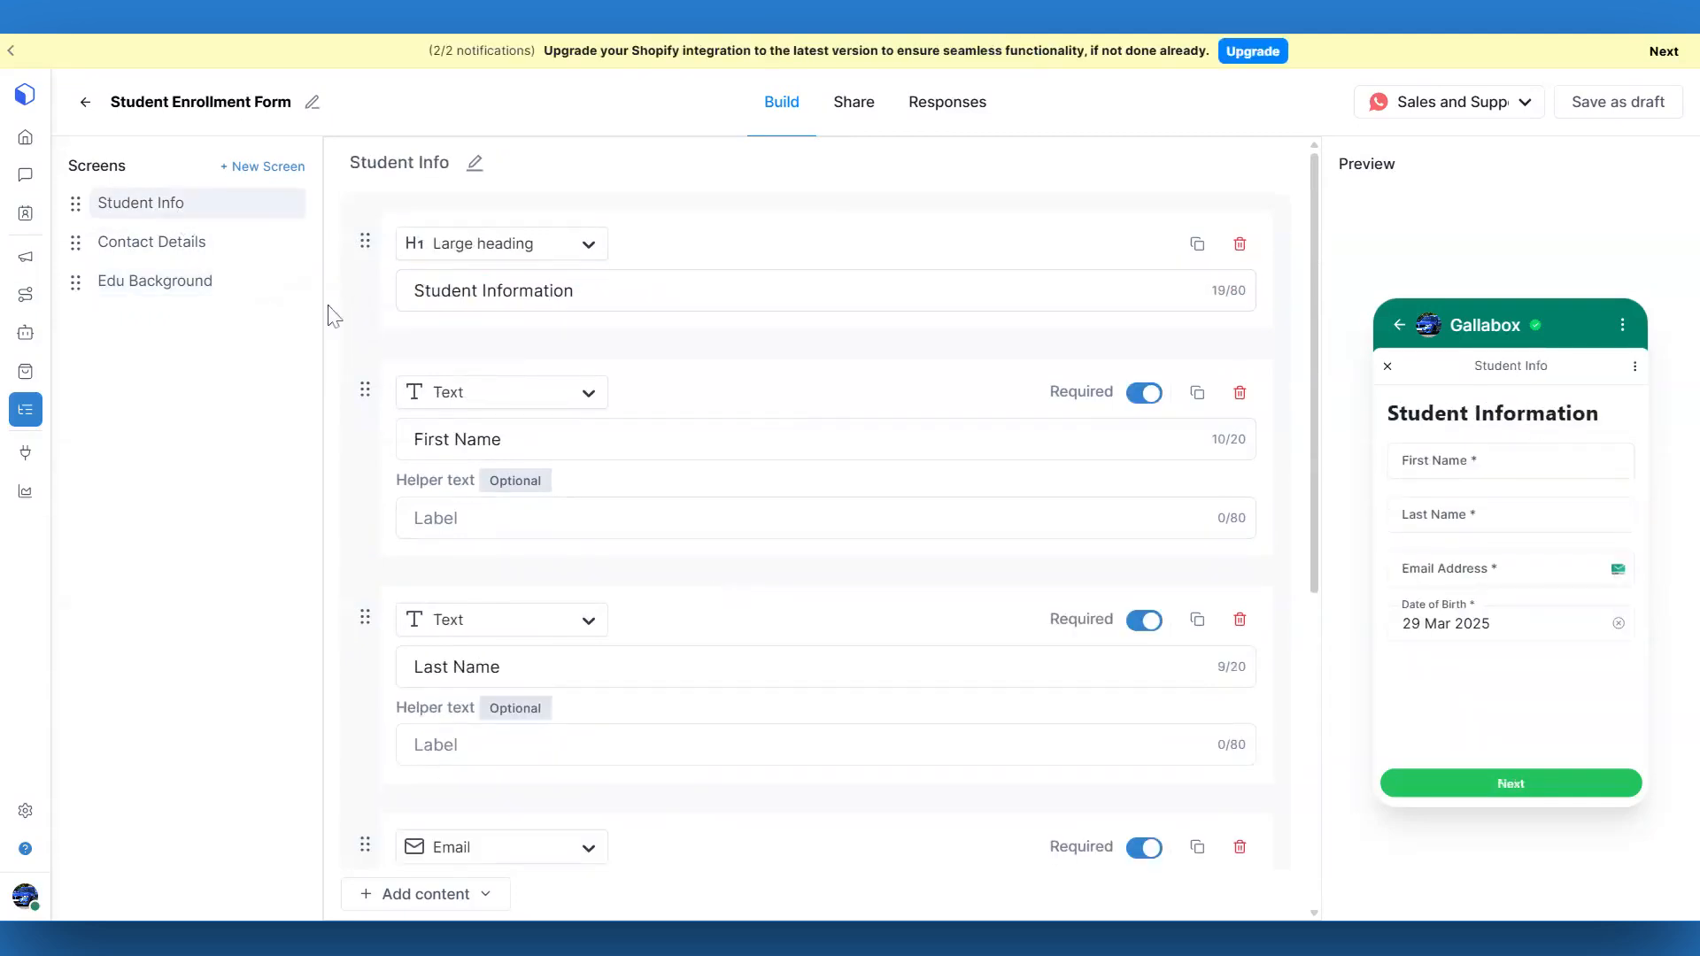
- Add date-picker helper text under Date of Birth, then review Contact Details and Edu Background
scroll("down", 3)
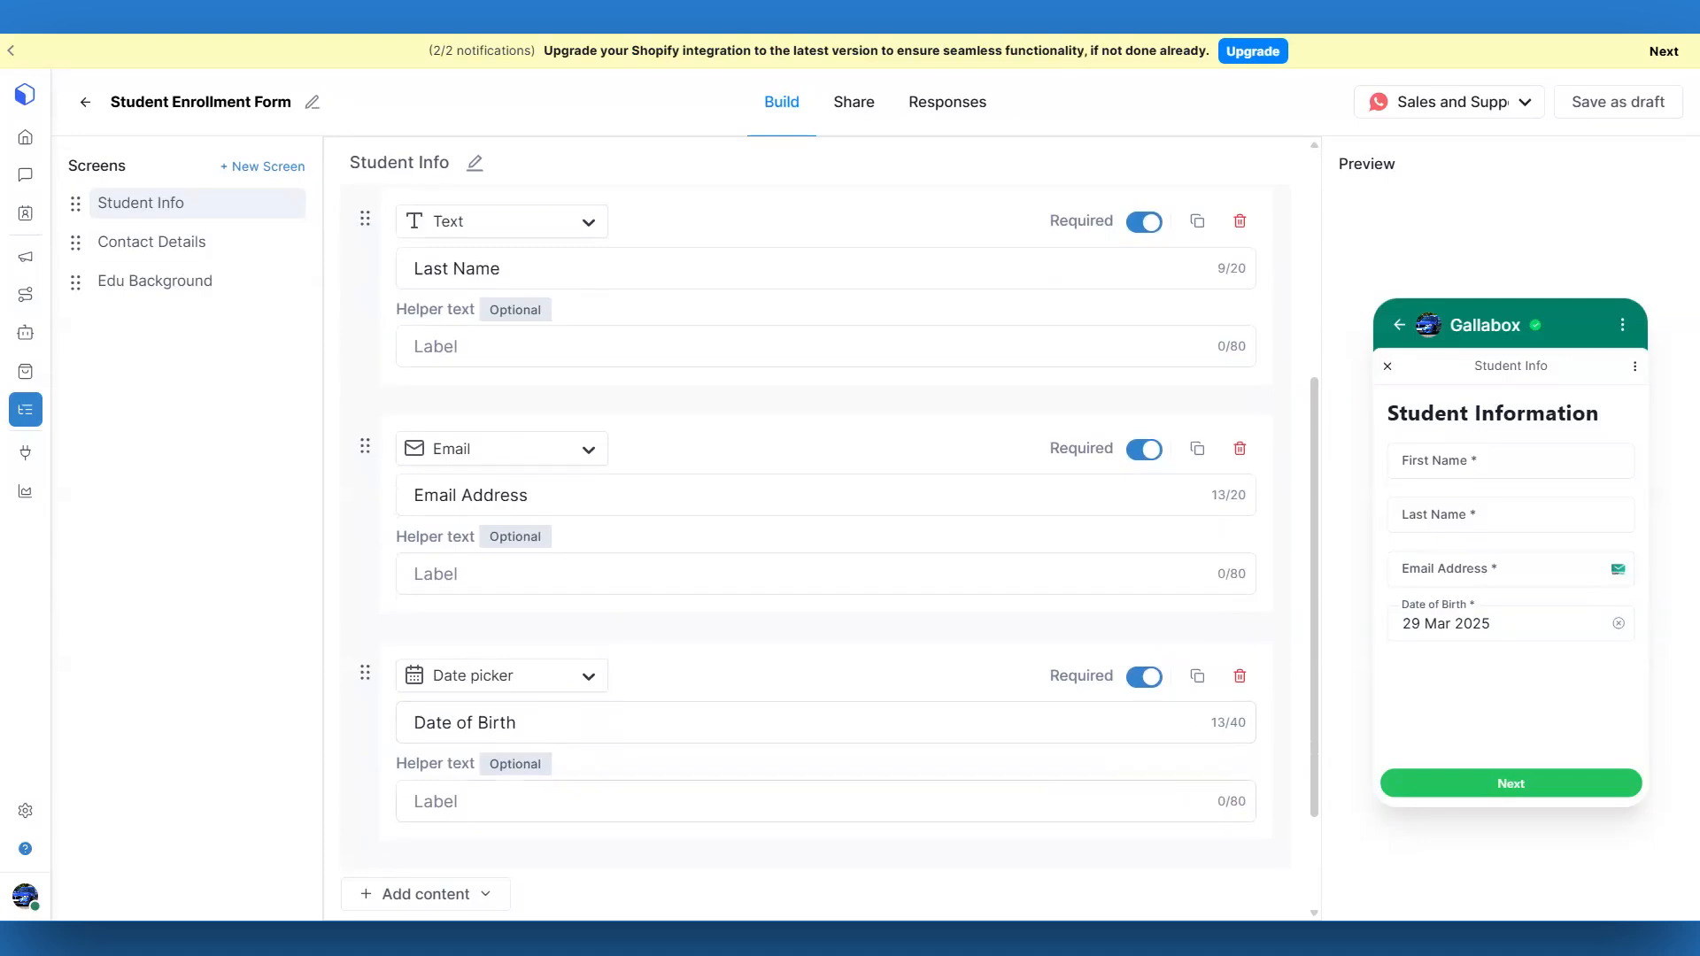
type("Pick the date using the date picker")
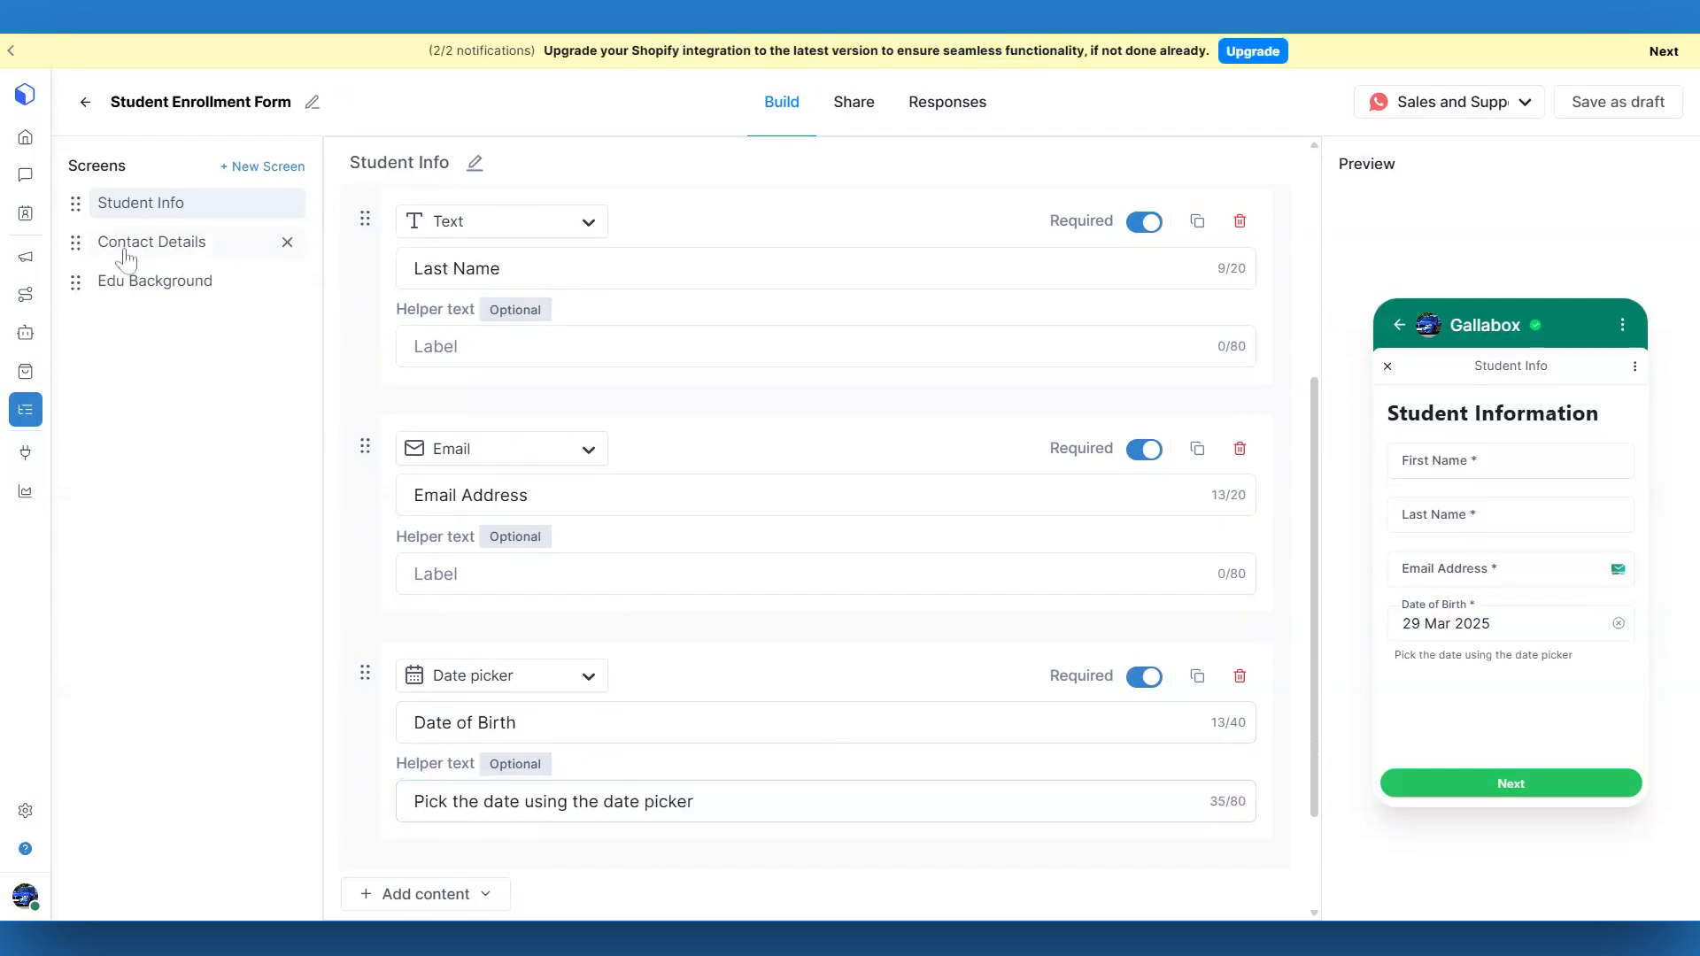
left_click(150, 242)
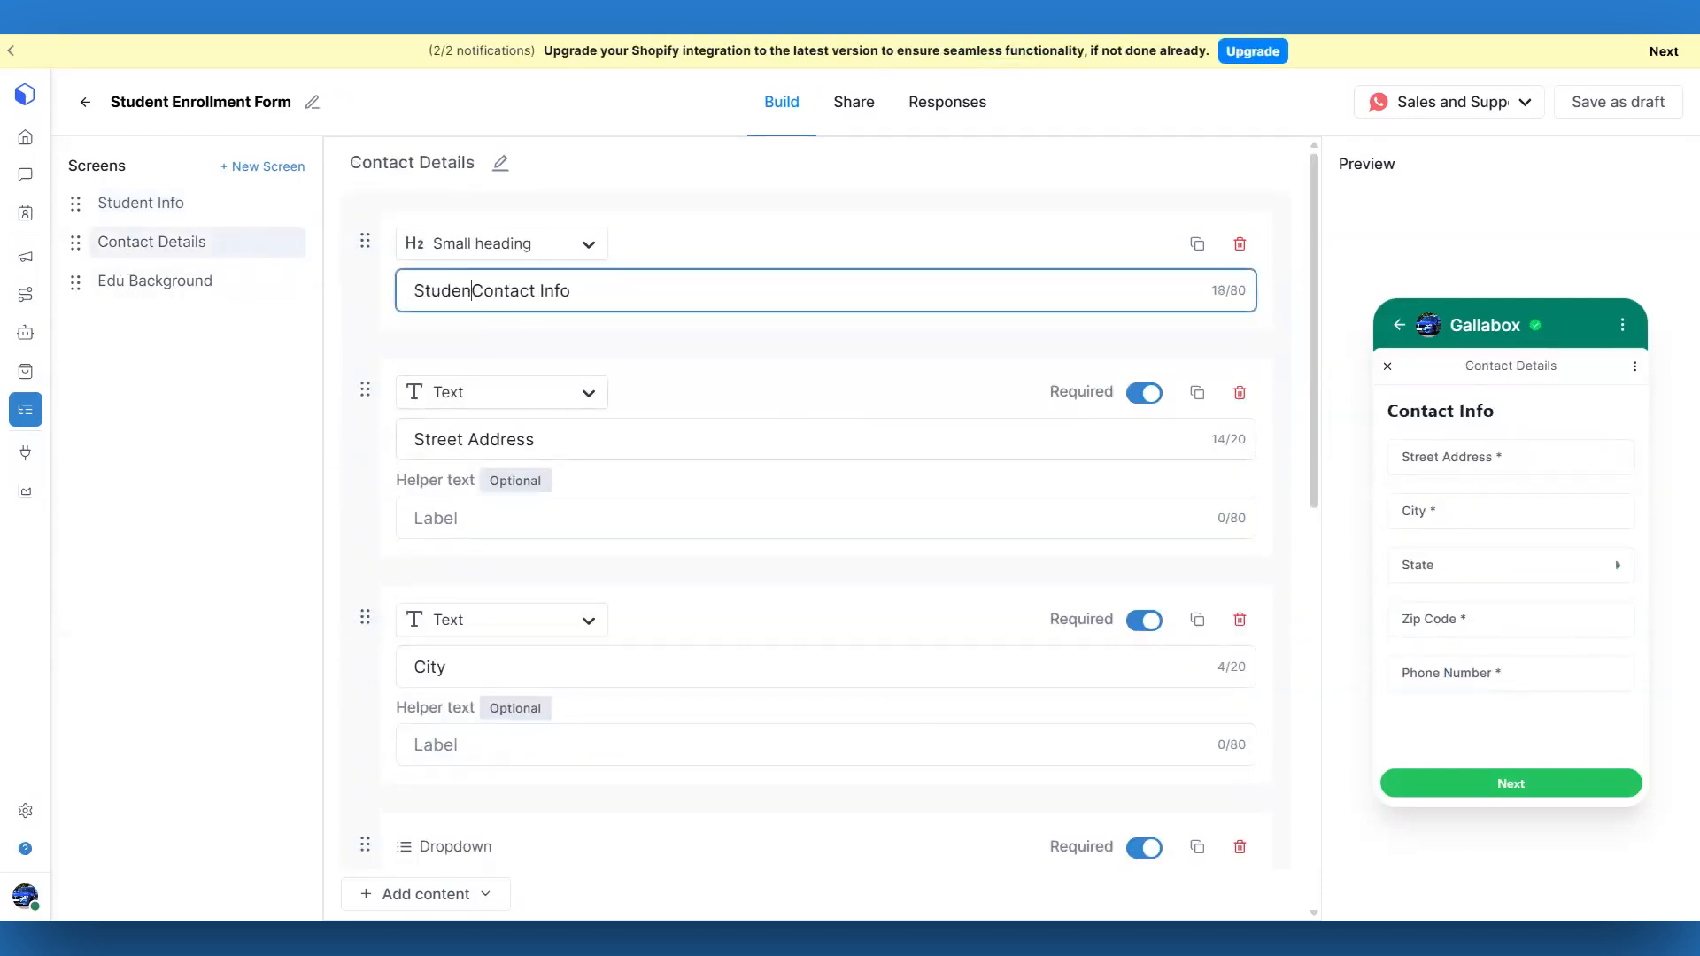
left_click(154, 280)
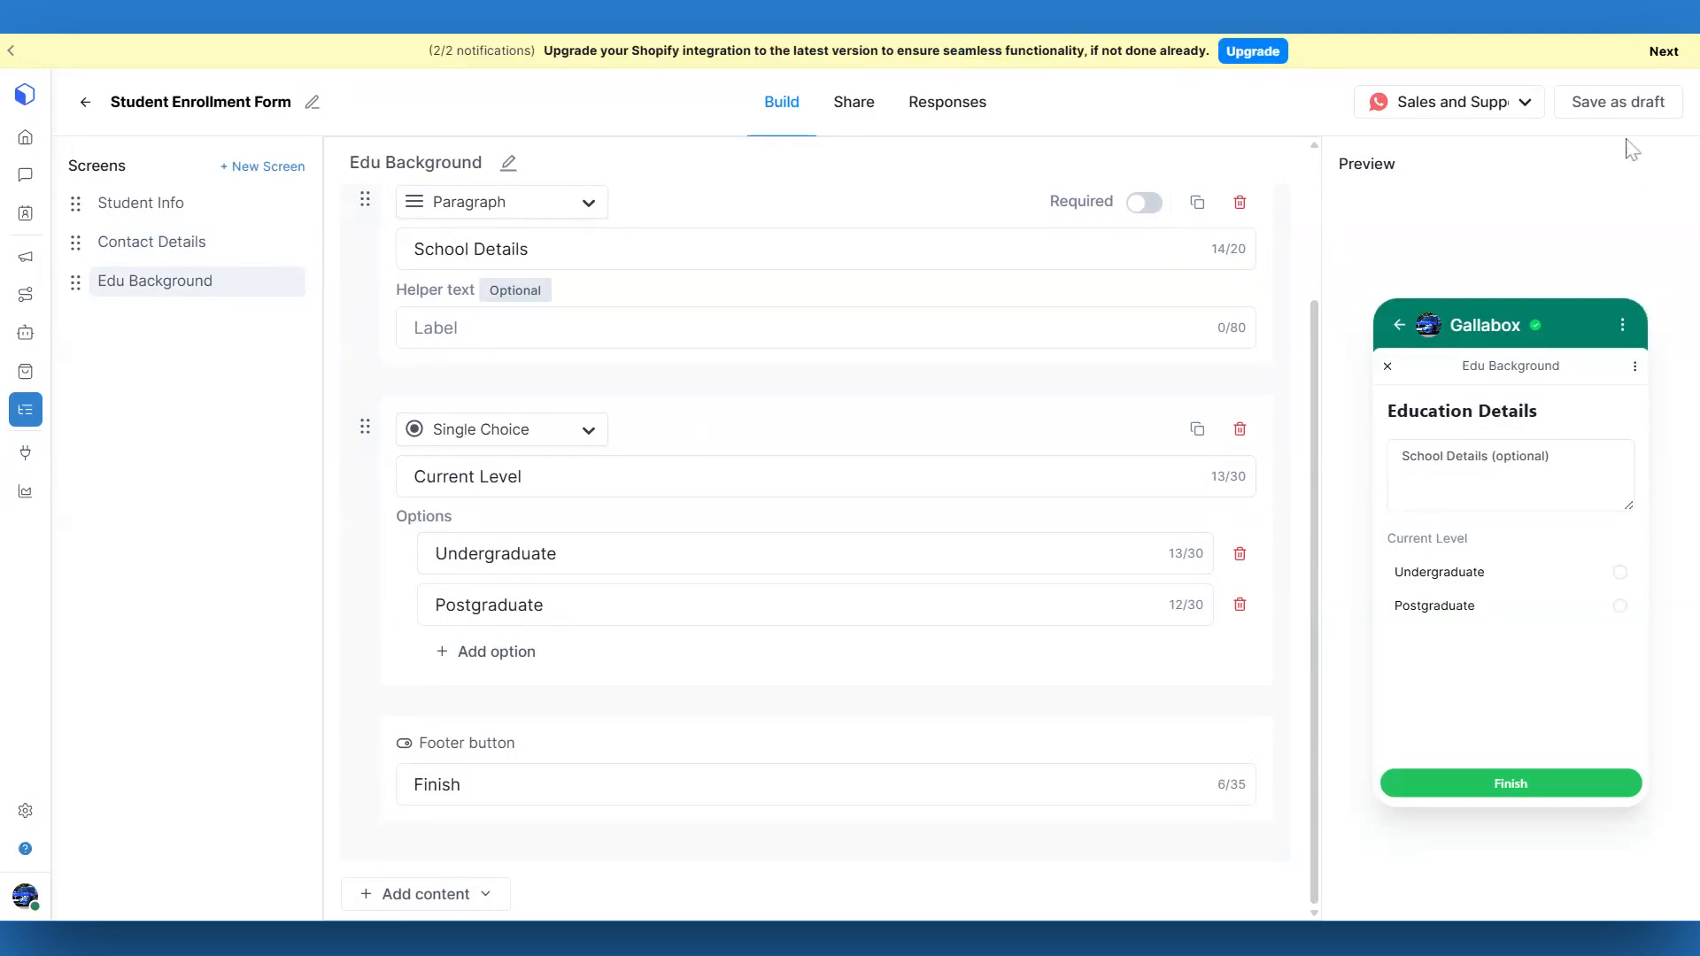
- Save the Student Enrollment Form as a draft, publish it, and view sharing options
left_click(1617, 102)
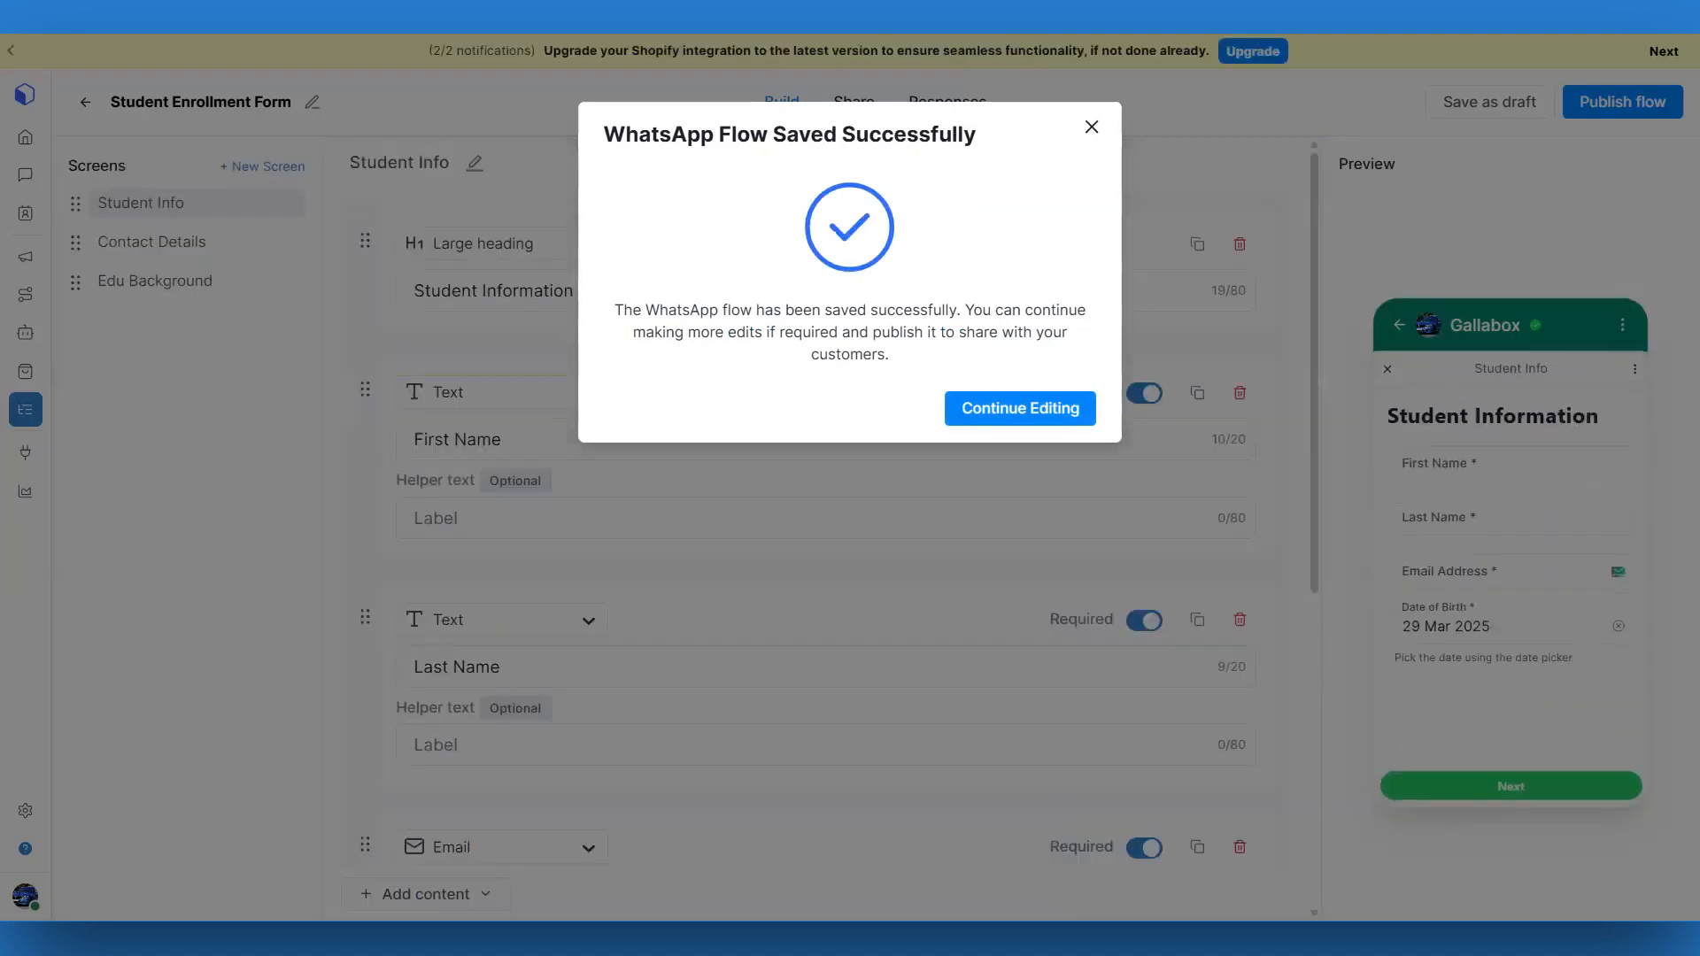
left_click(1019, 407)
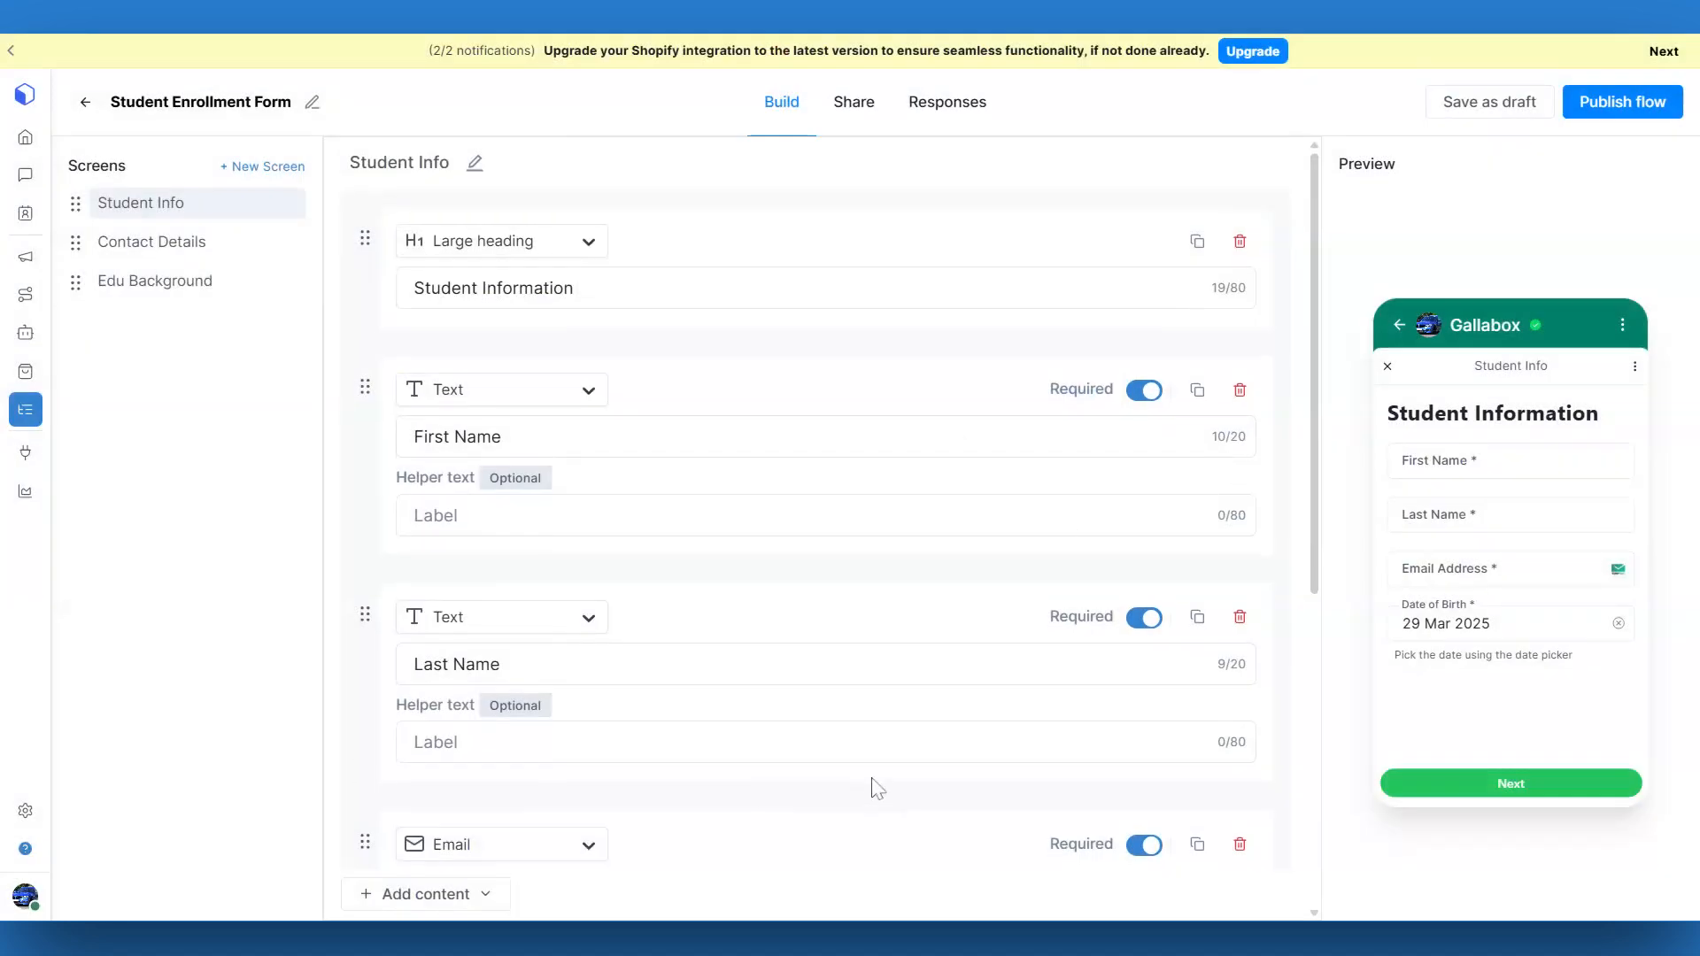
left_click(1620, 101)
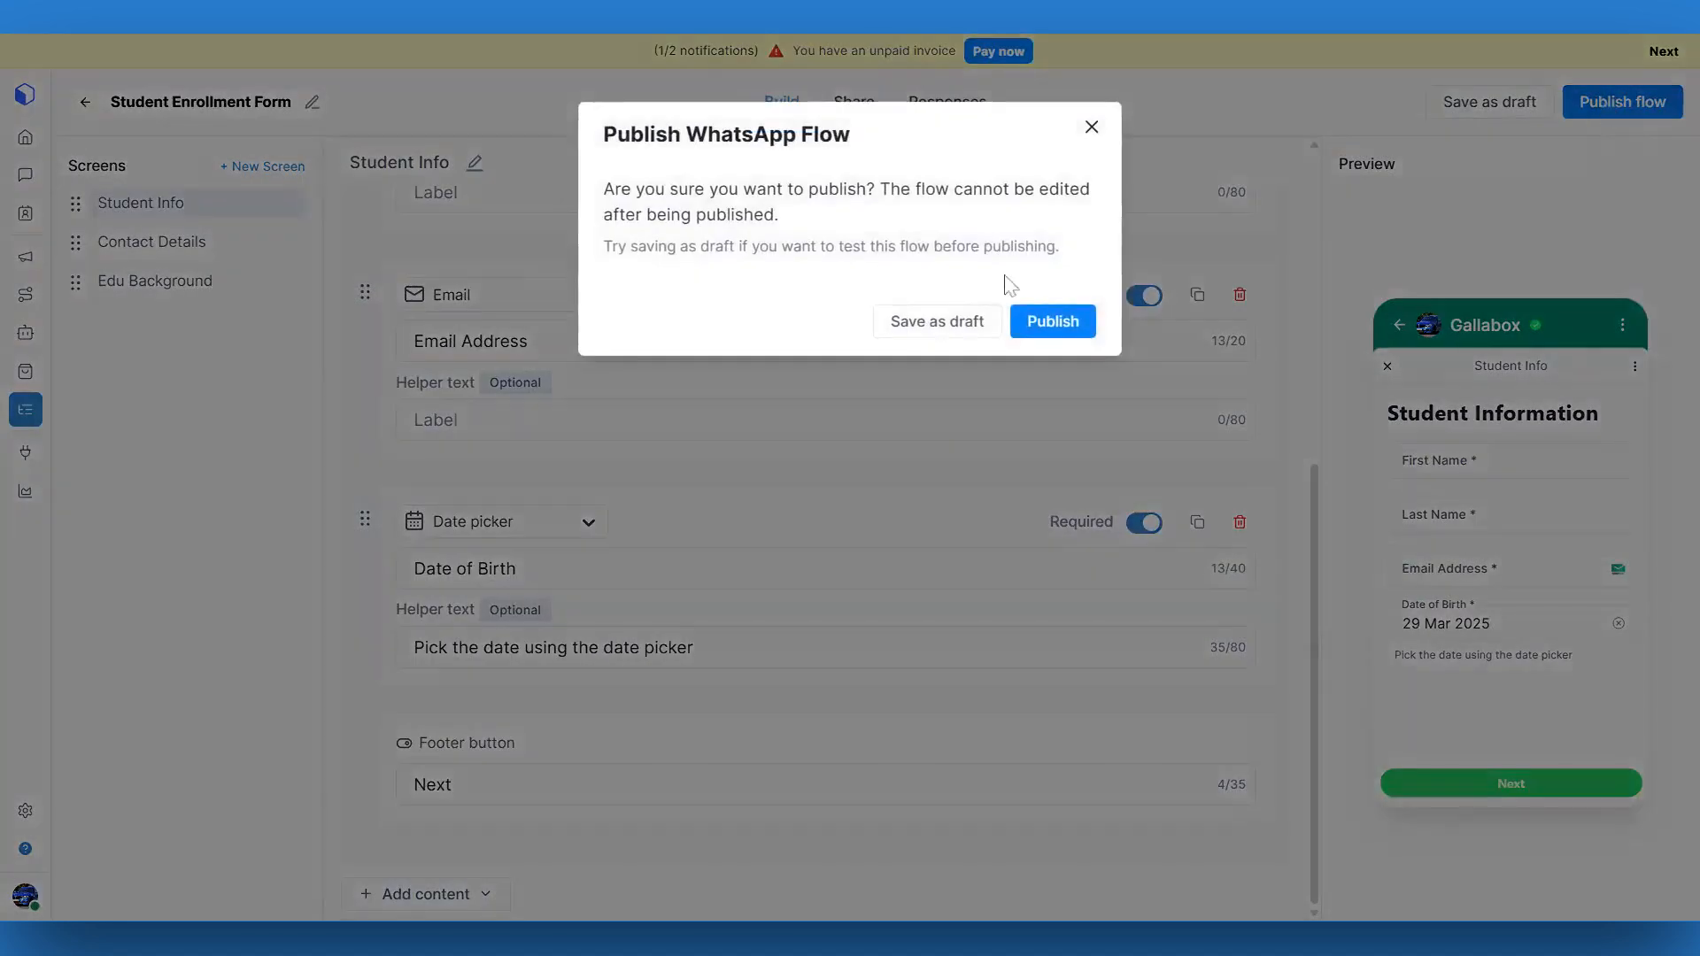
left_click(1049, 321)
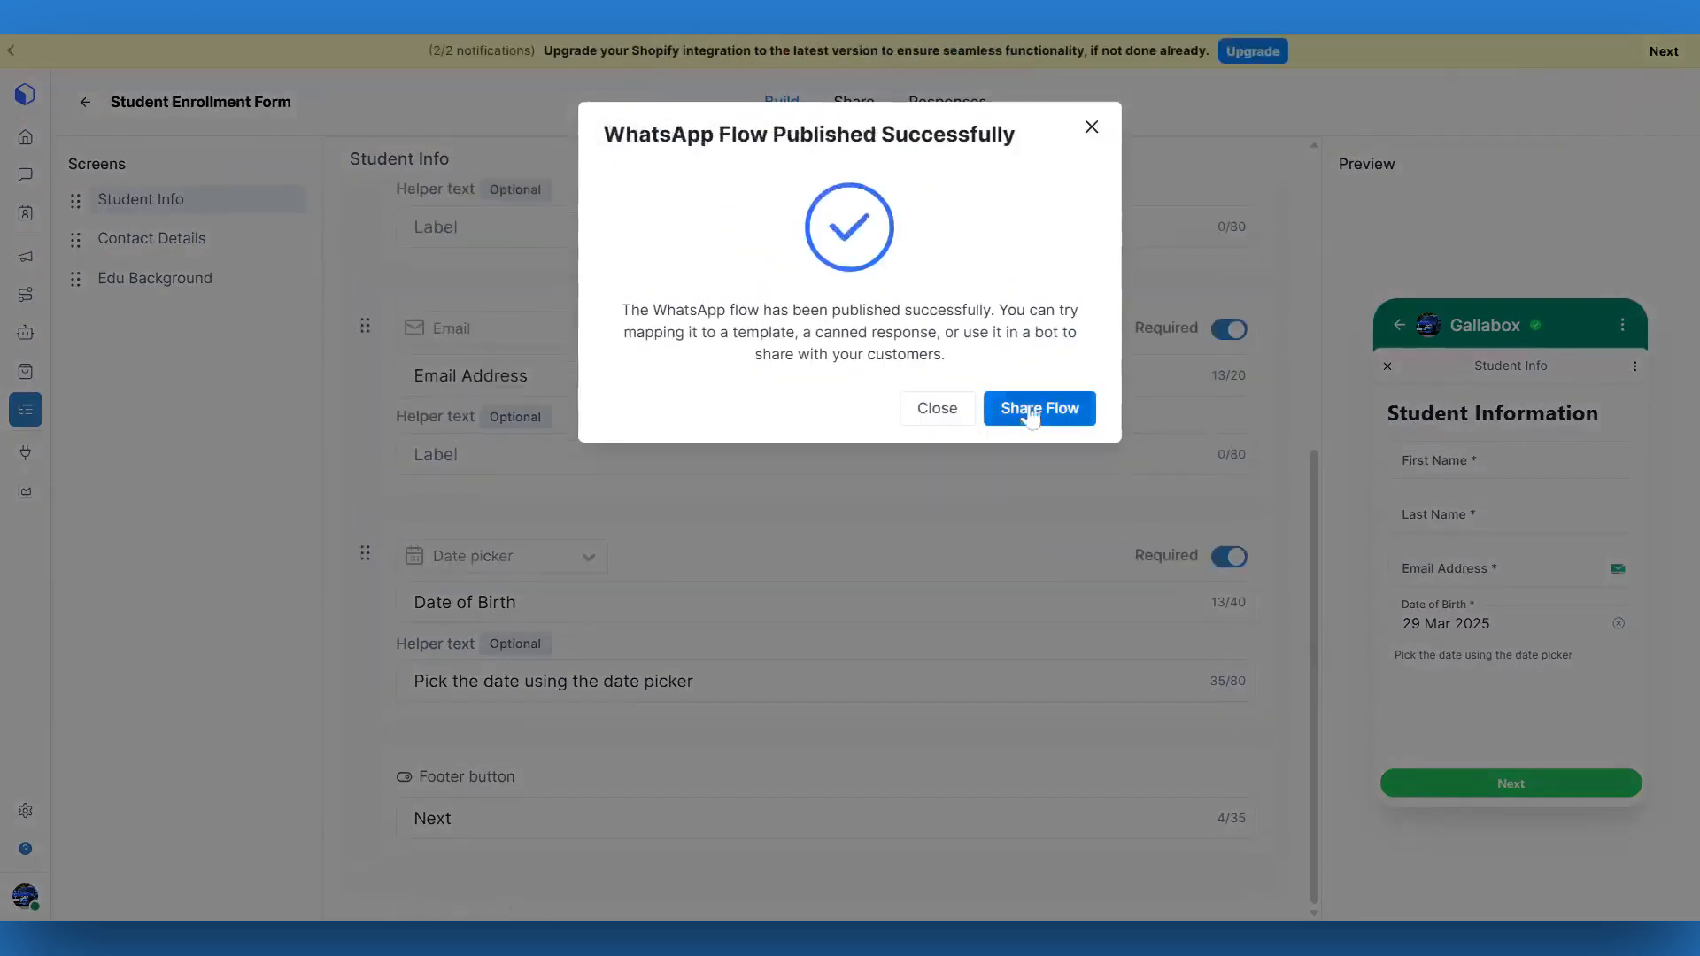
left_click(1038, 409)
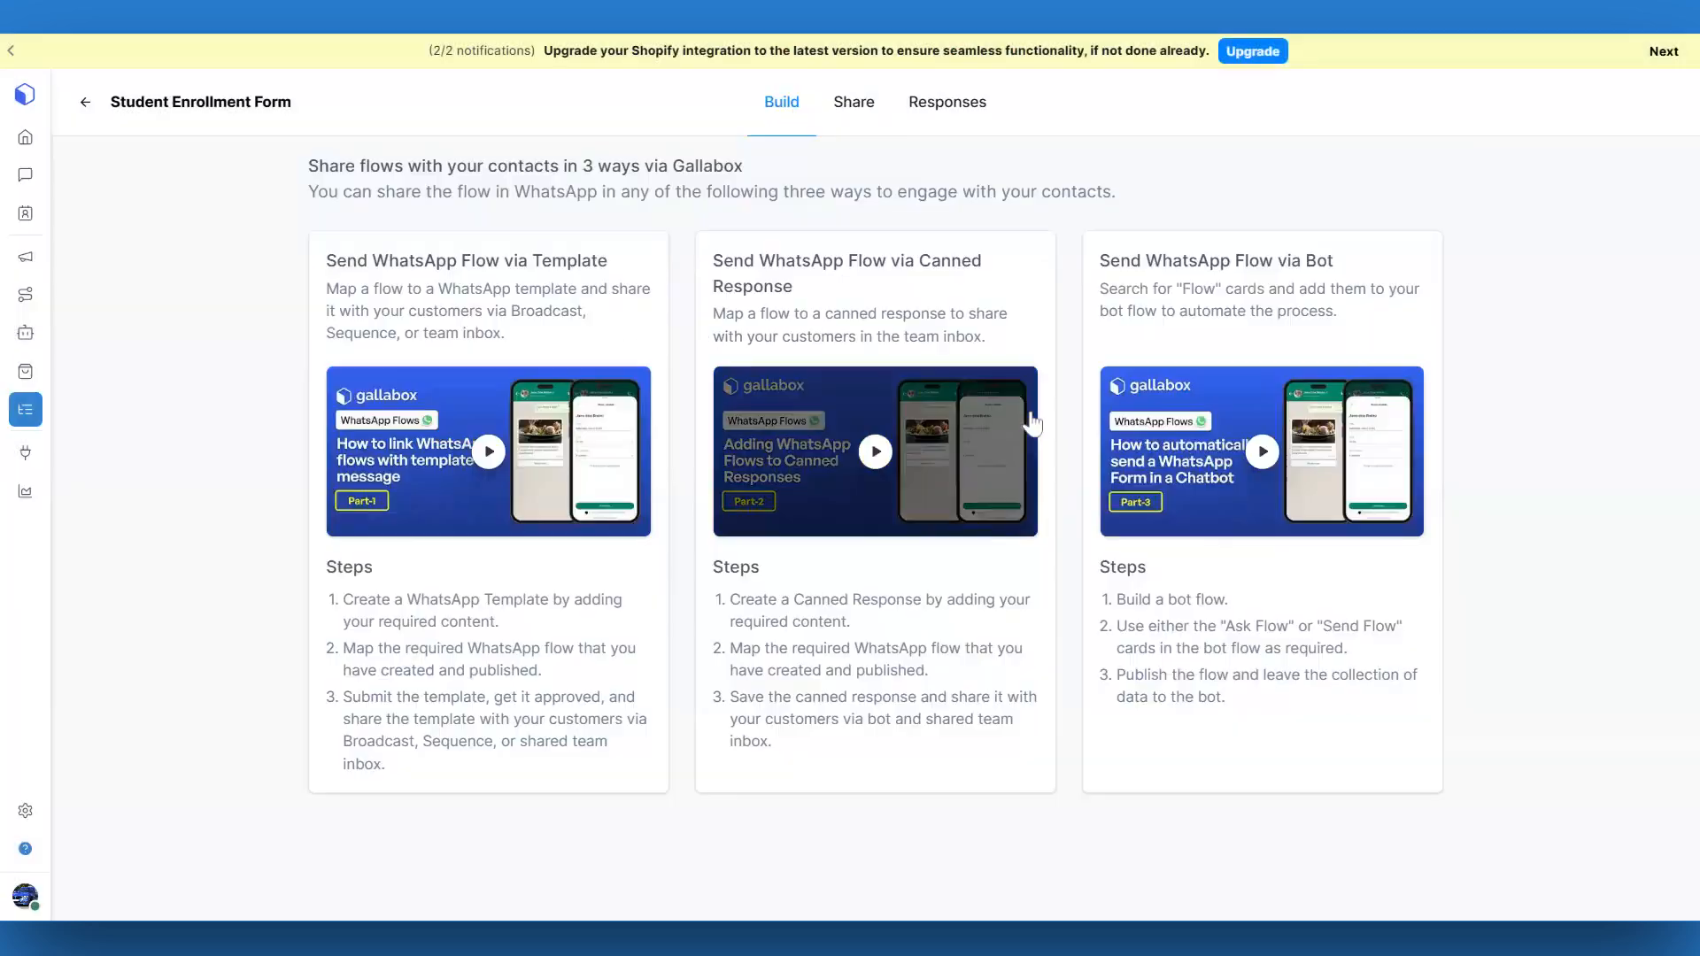
- View the flow's Share tab, then check its empty Responses table
left_click(854, 101)
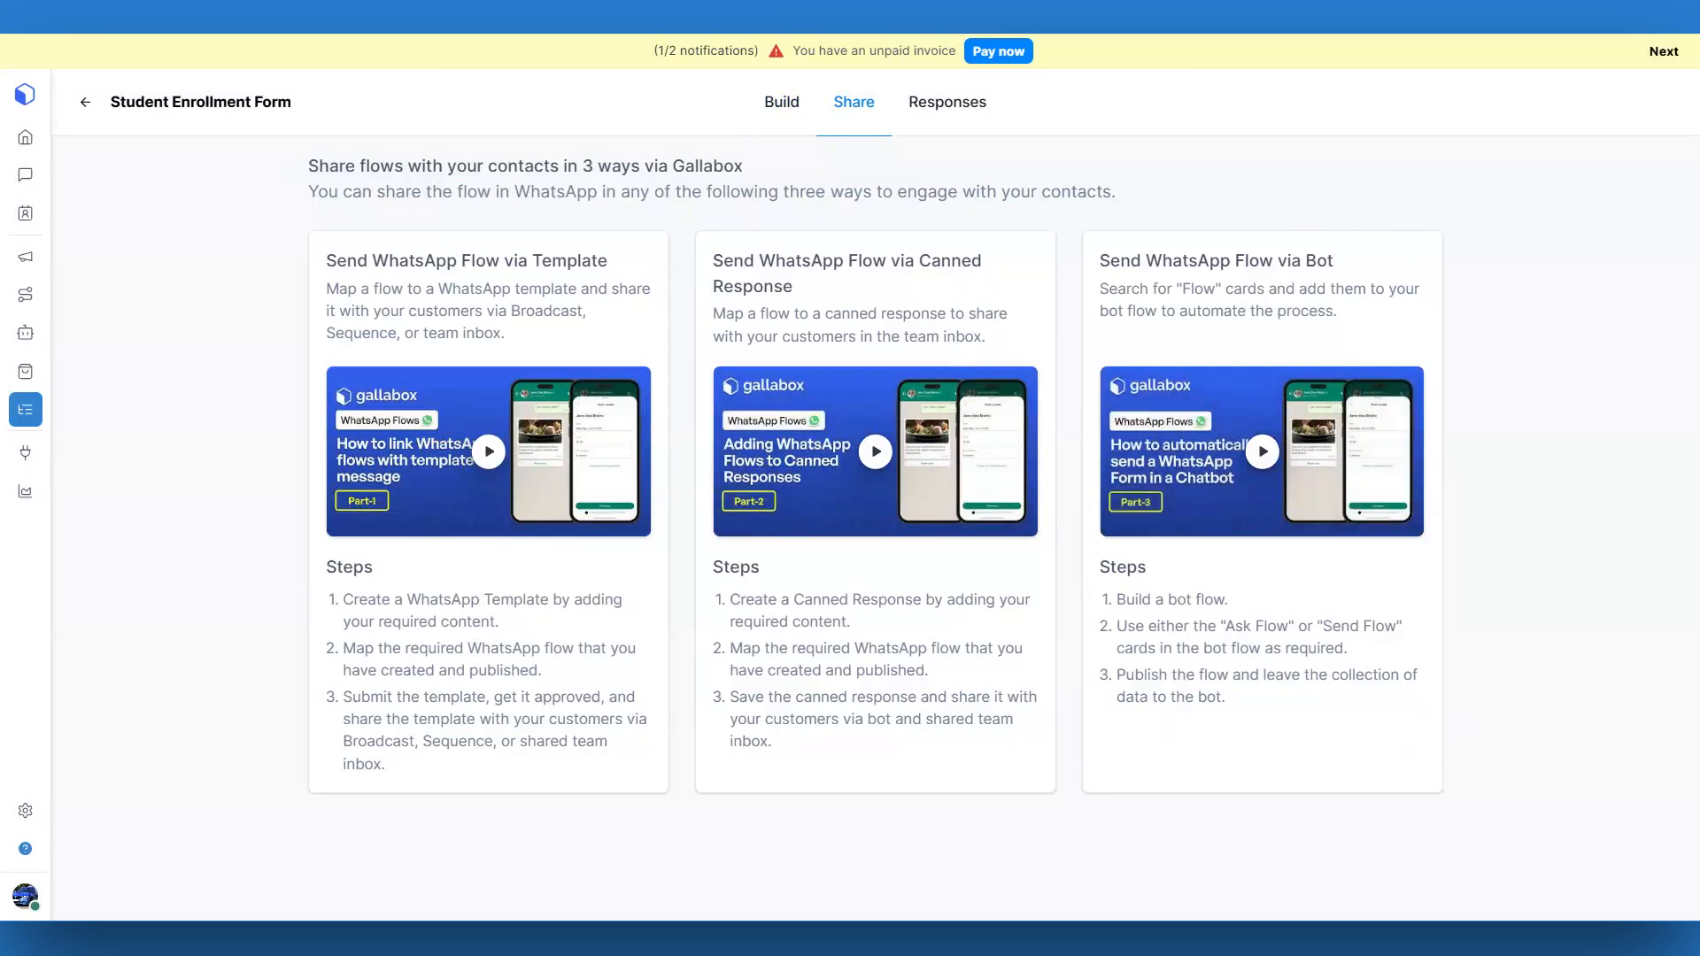
left_click(1665, 52)
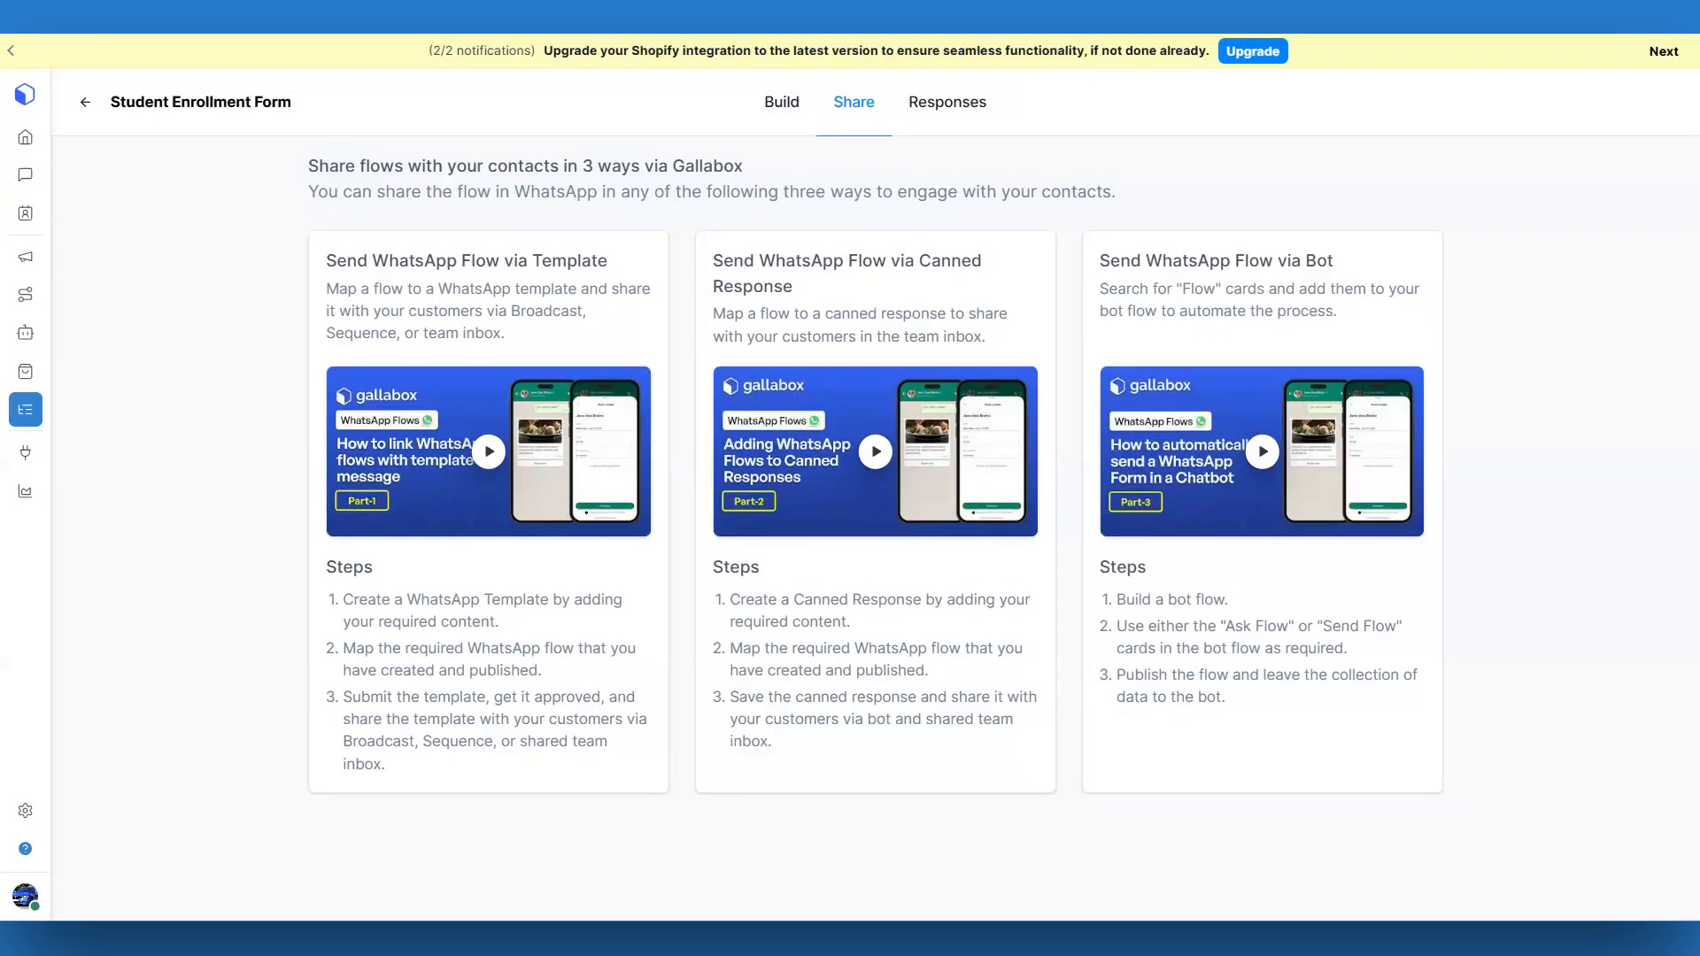
mouse_move(947, 128)
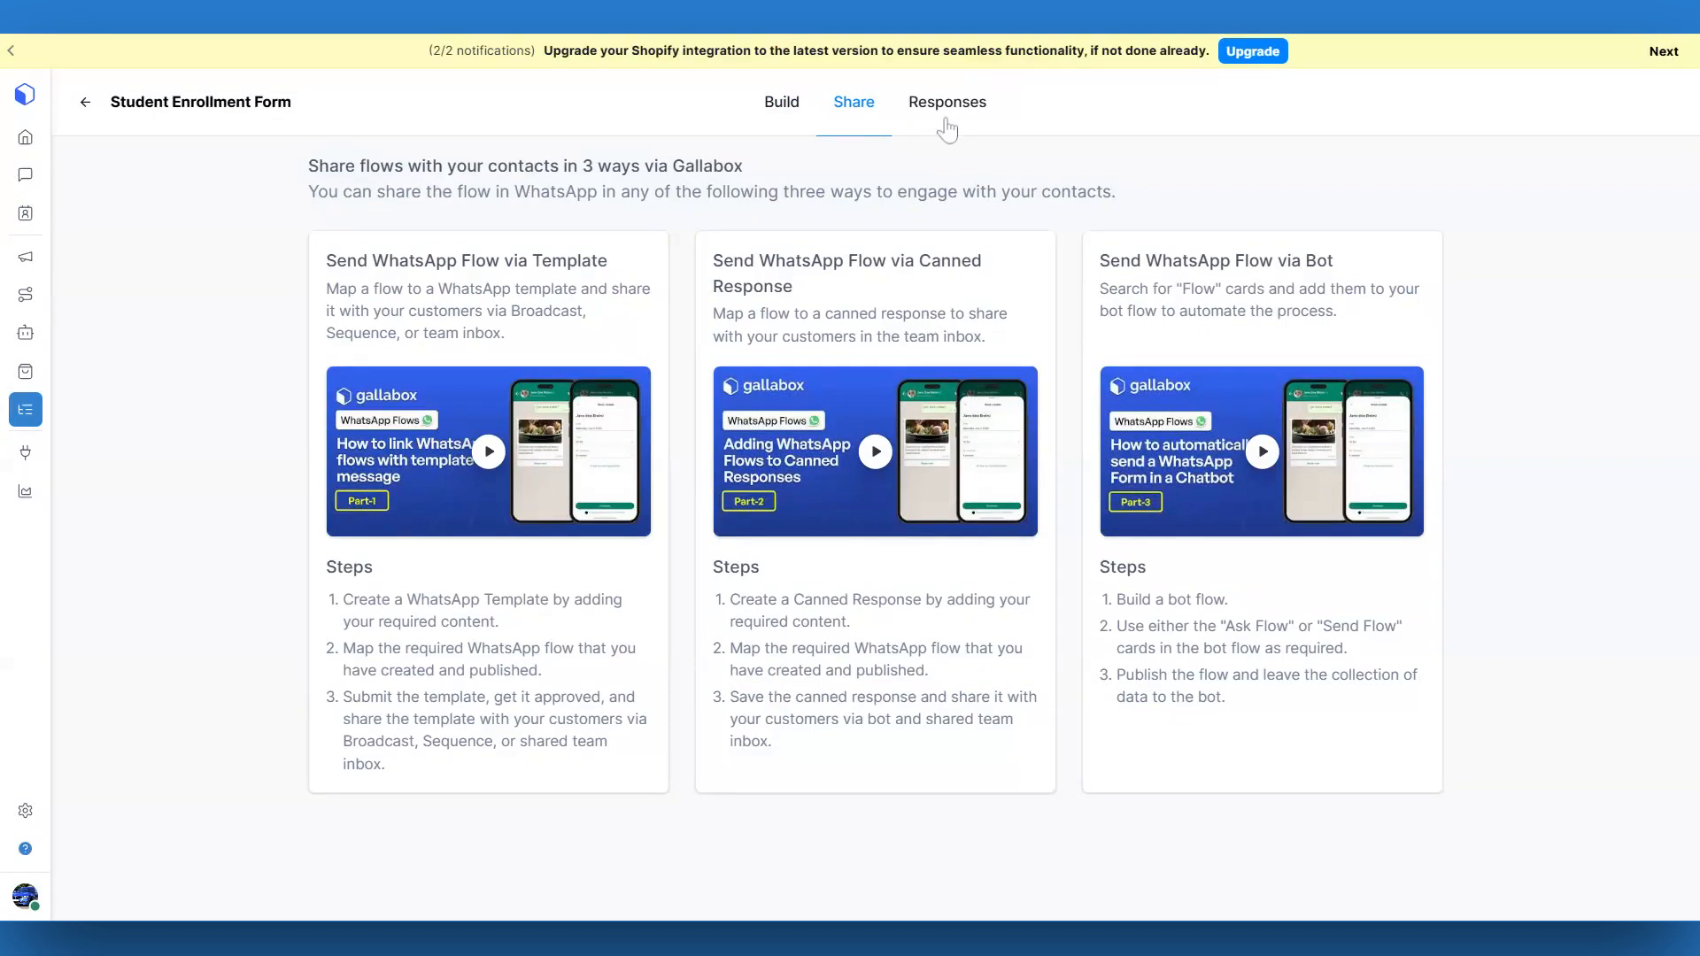
left_click(946, 102)
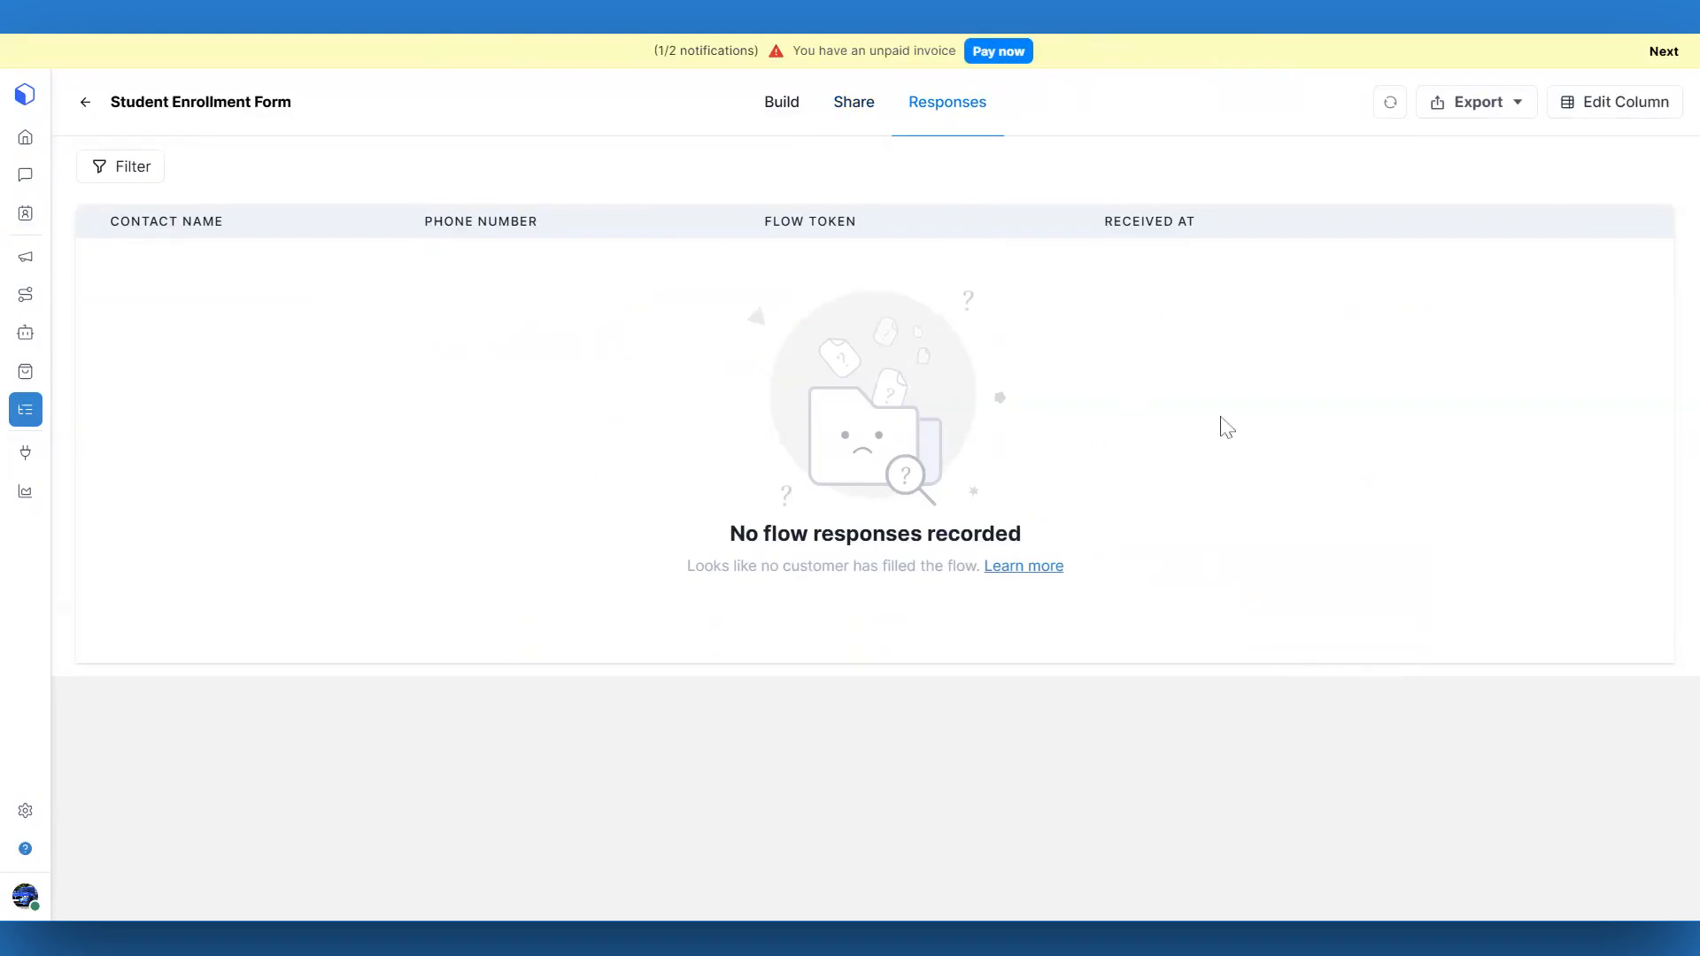